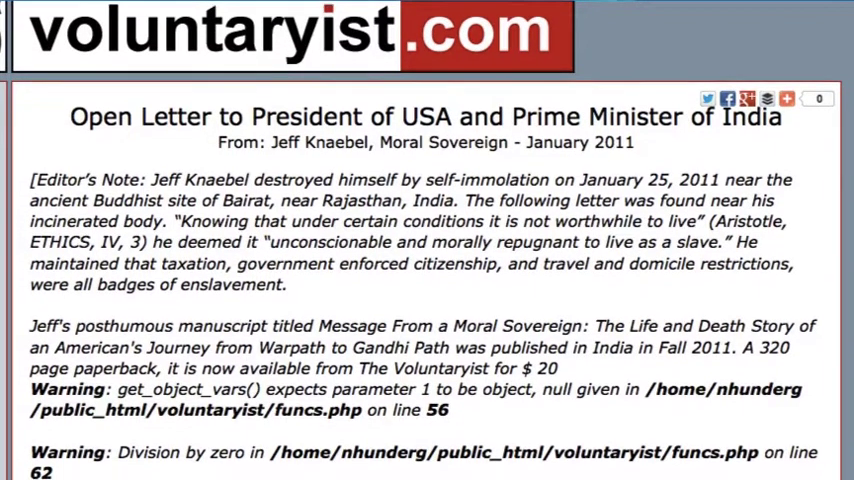
pyautogui.scroll(-3)
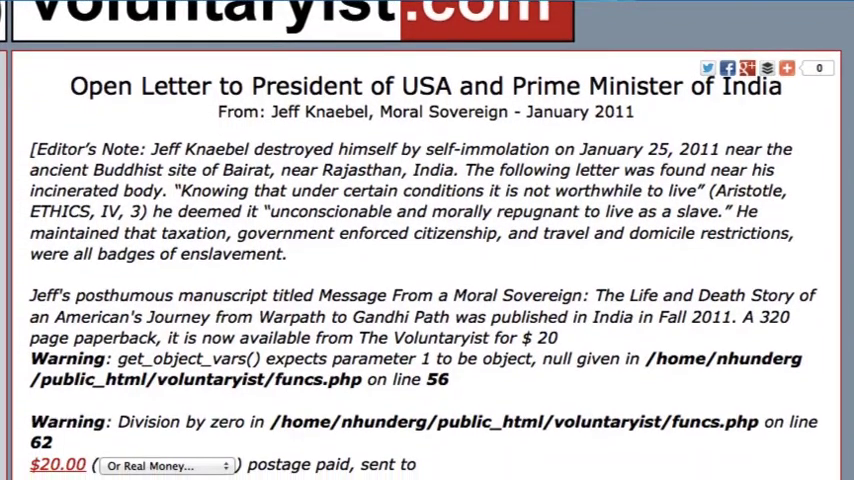
pyautogui.scroll(-3)
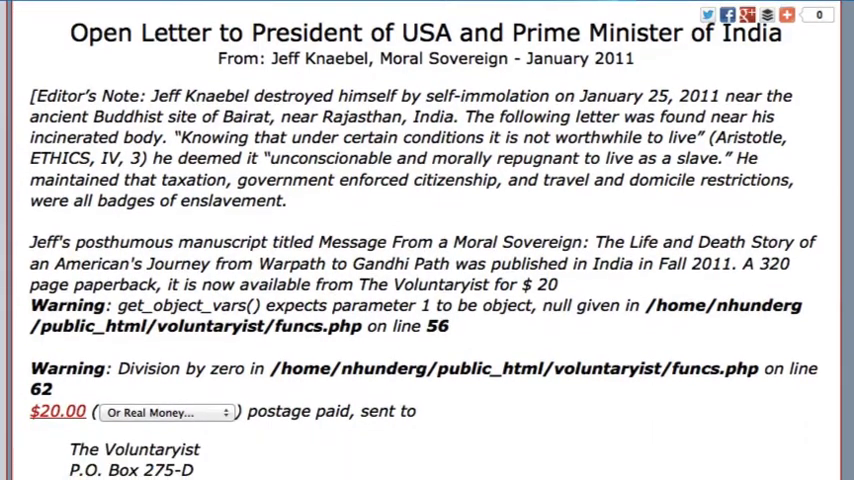
pyautogui.scroll(-3)
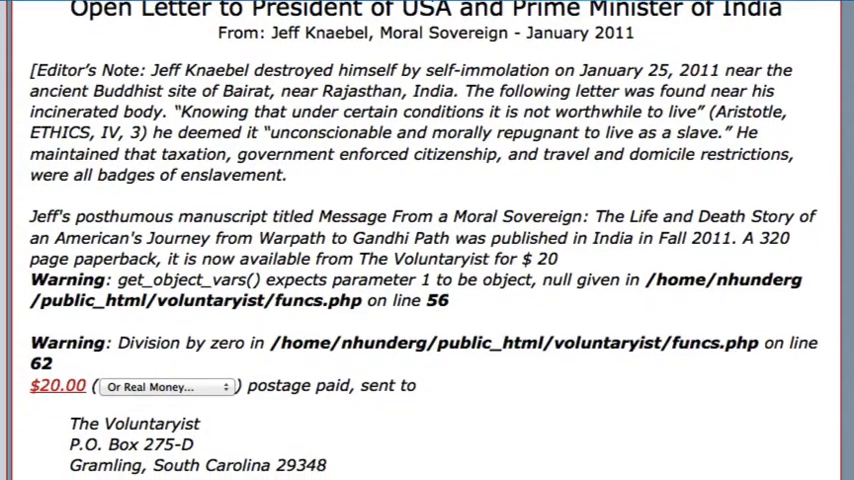
pyautogui.scroll(-3)
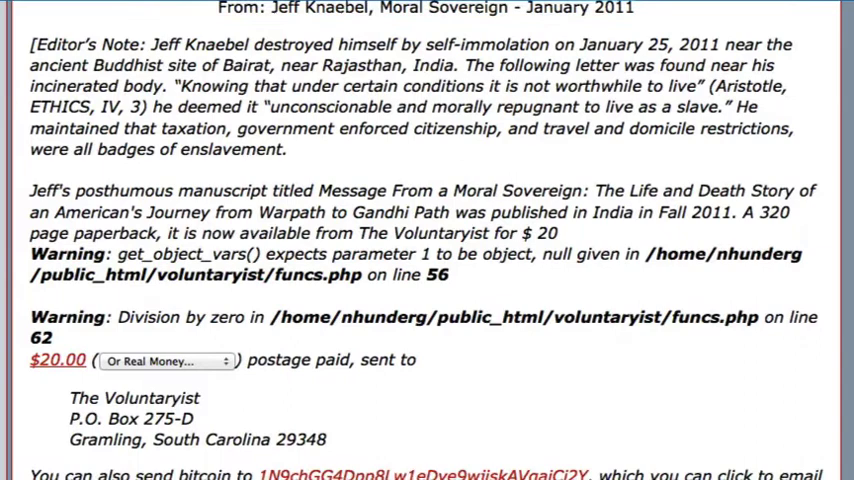
pyautogui.scroll(-3)
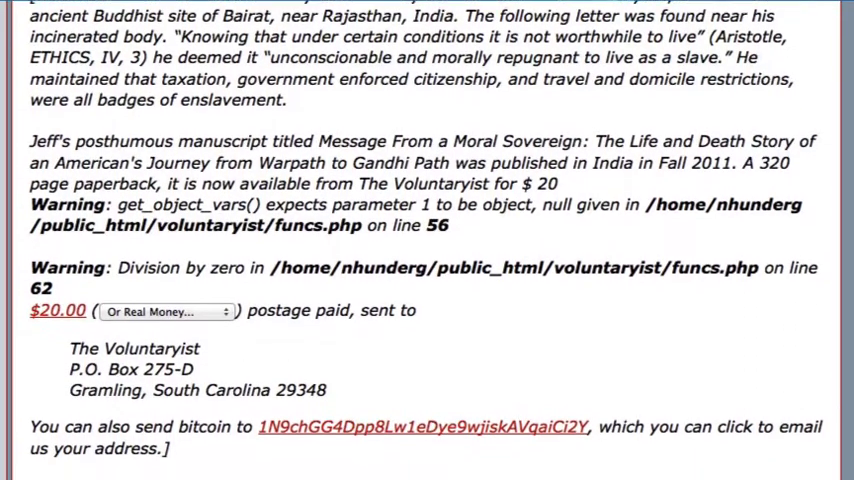
pyautogui.scroll(-3)
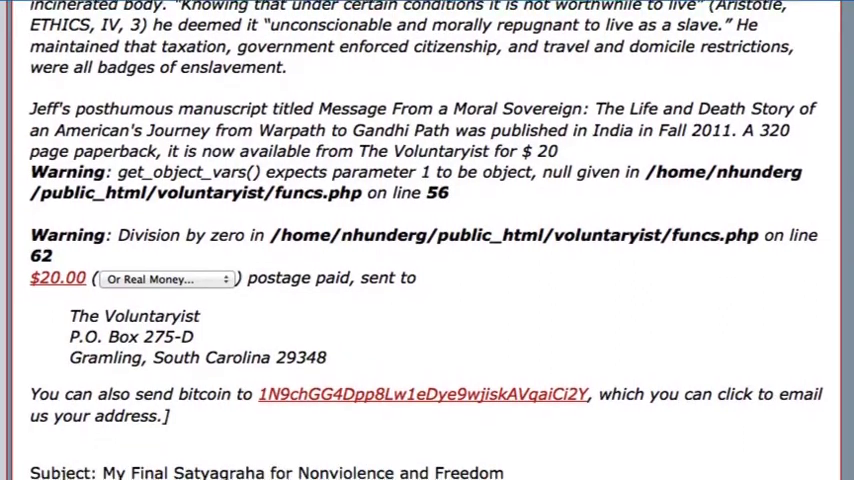
pyautogui.scroll(-3)
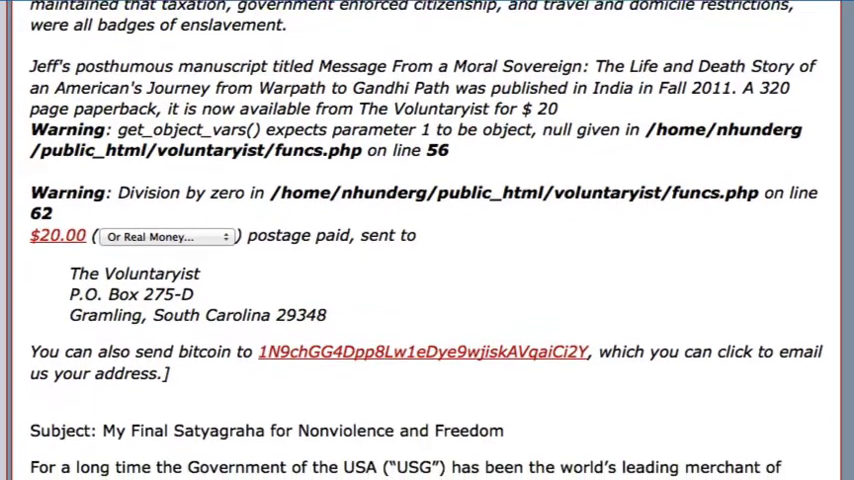
pyautogui.scroll(-3)
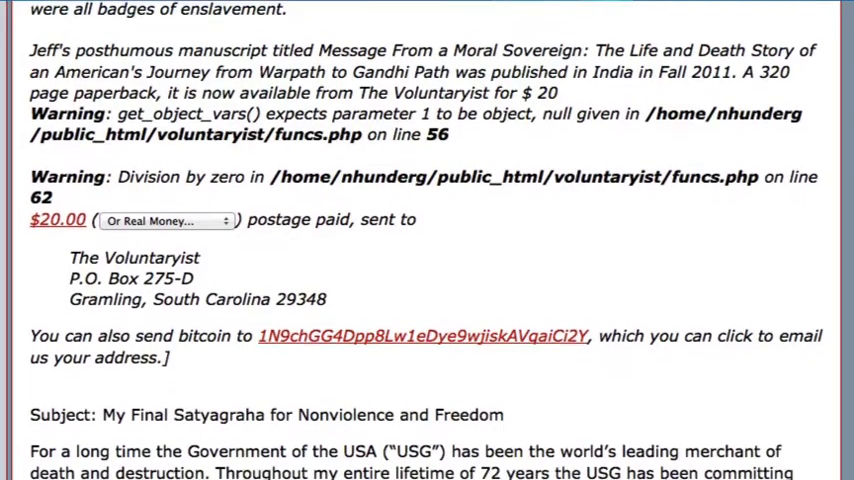
pyautogui.scroll(-3)
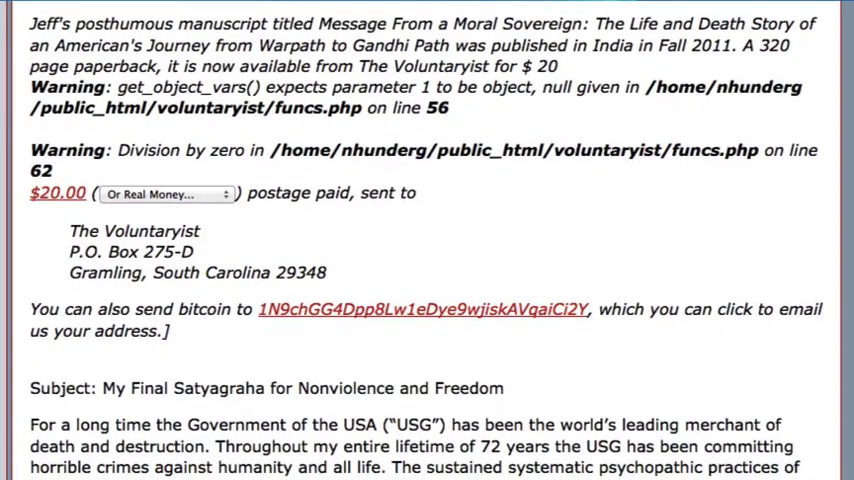
pyautogui.scroll(-3)
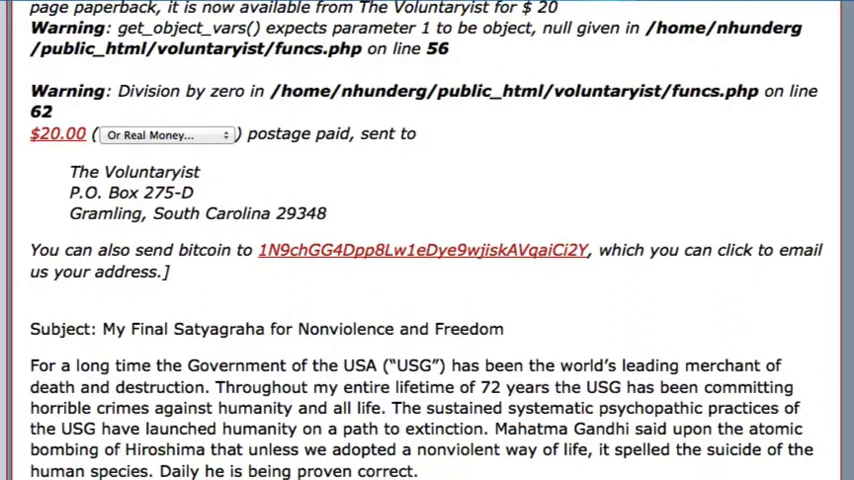
pyautogui.scroll(-3)
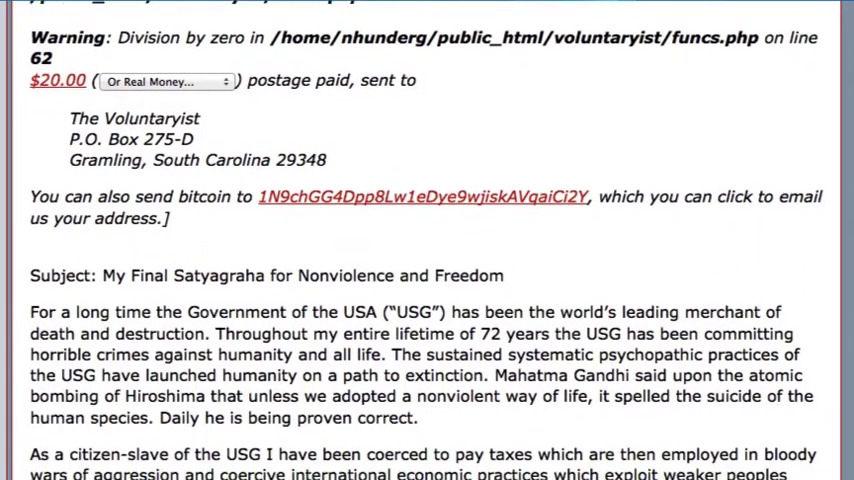
pyautogui.scroll(-3)
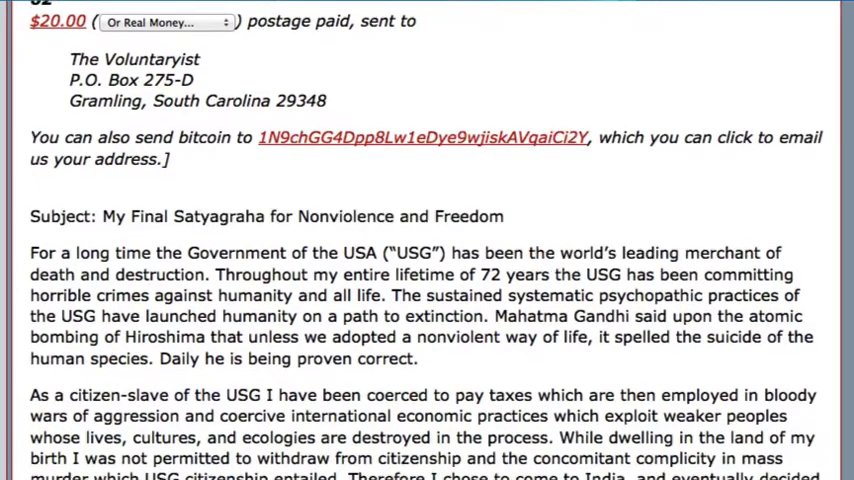
pyautogui.scroll(-3)
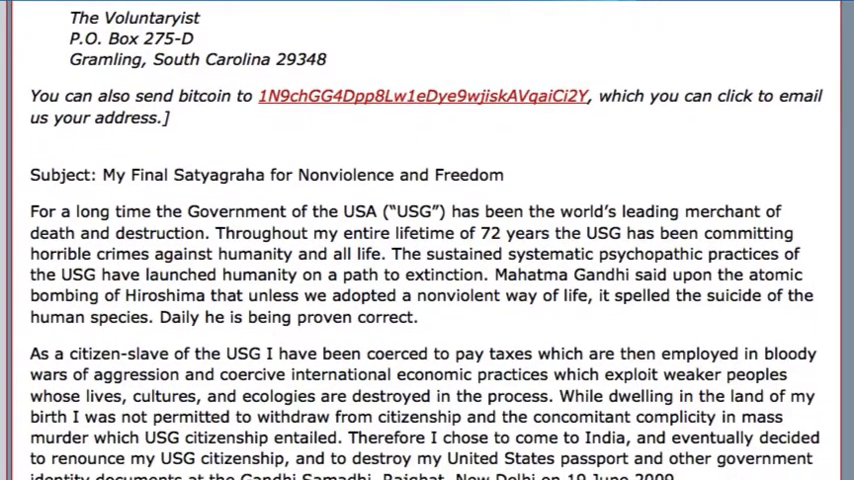
pyautogui.scroll(-3)
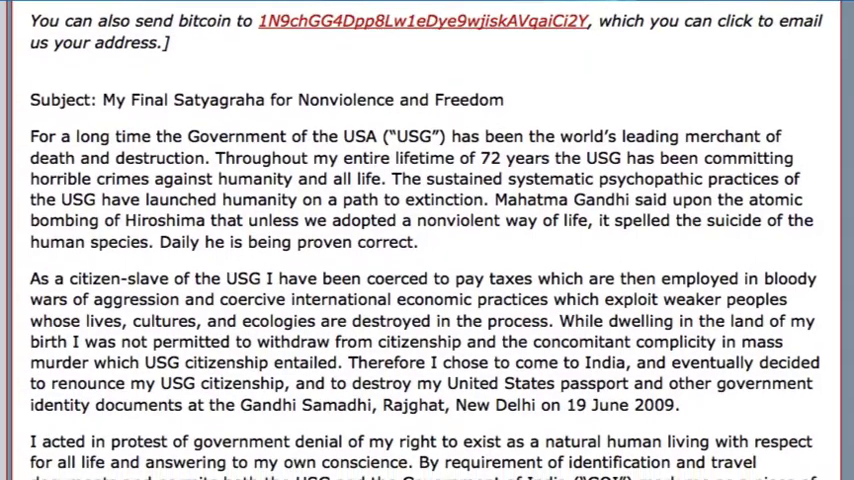
pyautogui.scroll(-3)
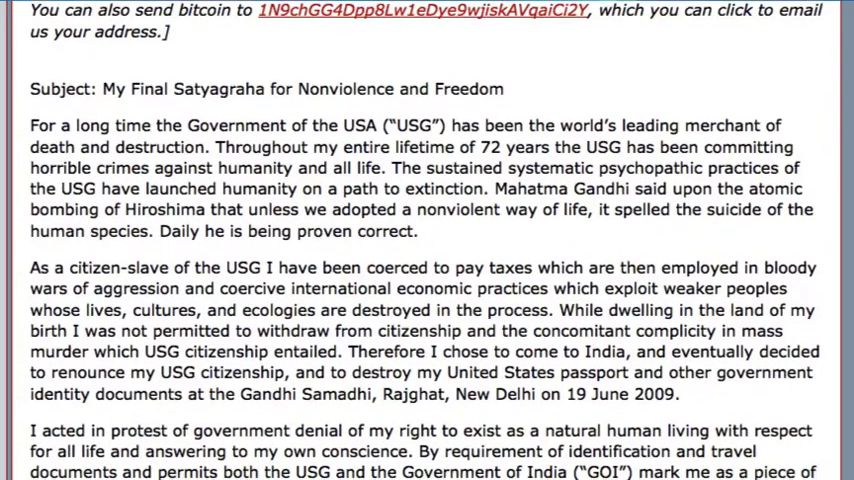
pyautogui.scroll(-3)
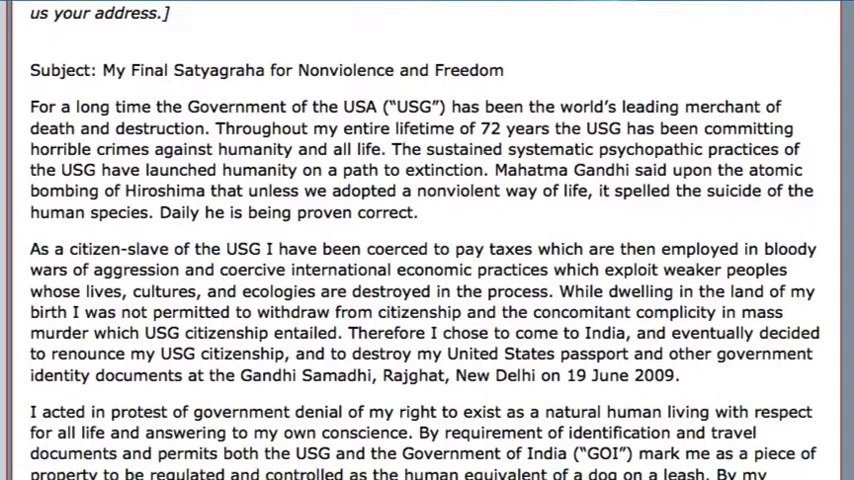
pyautogui.scroll(-3)
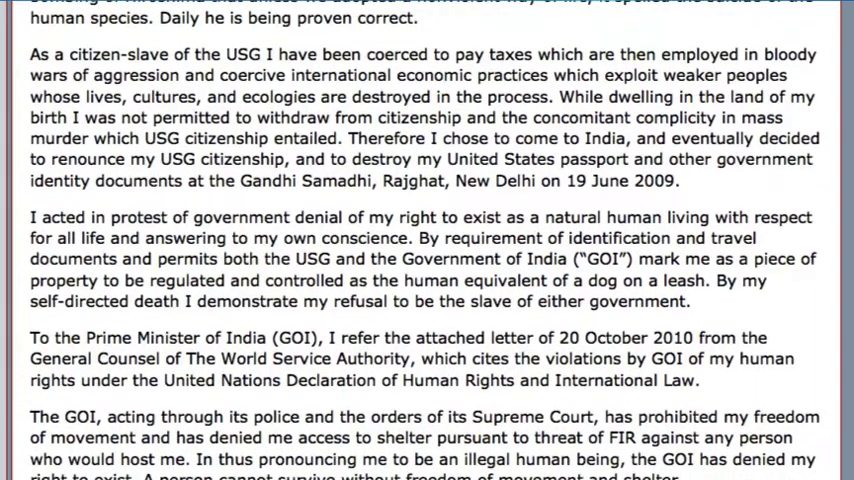
pyautogui.scroll(-3)
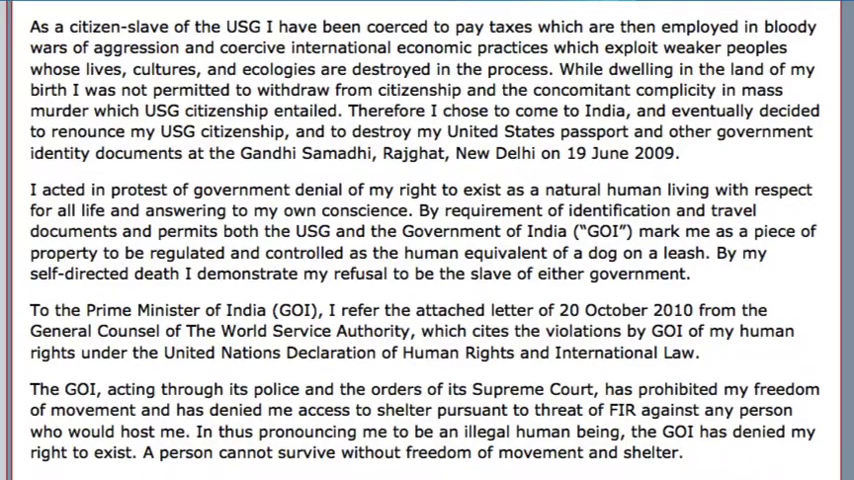
pyautogui.scroll(-3)
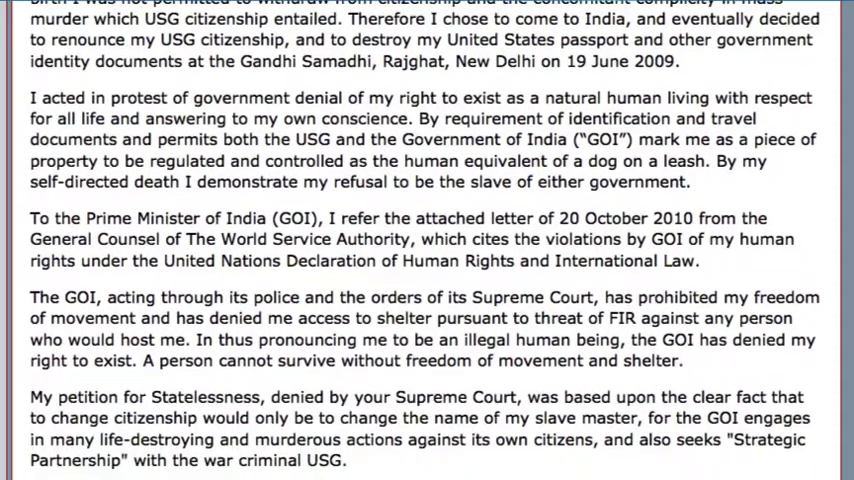
pyautogui.scroll(-3)
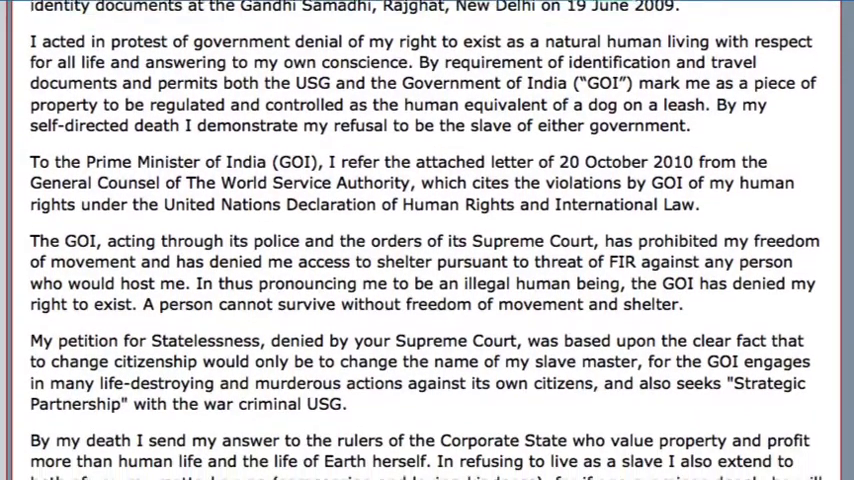
pyautogui.scroll(-3)
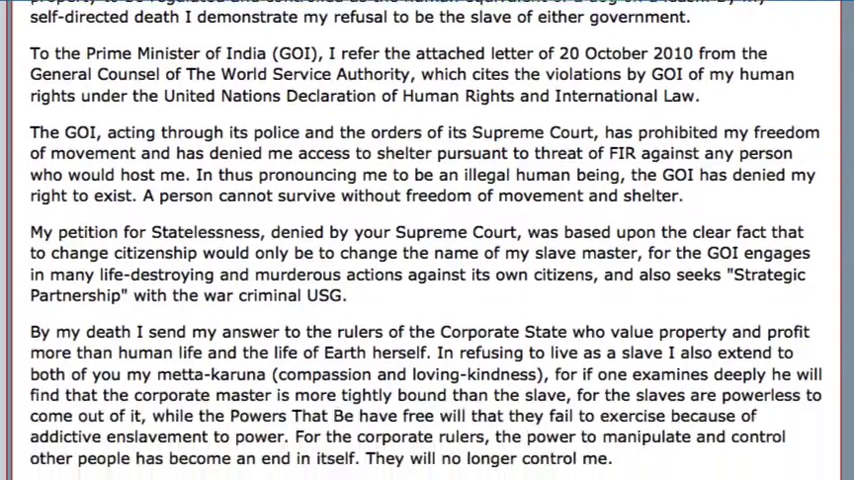
pyautogui.scroll(-3)
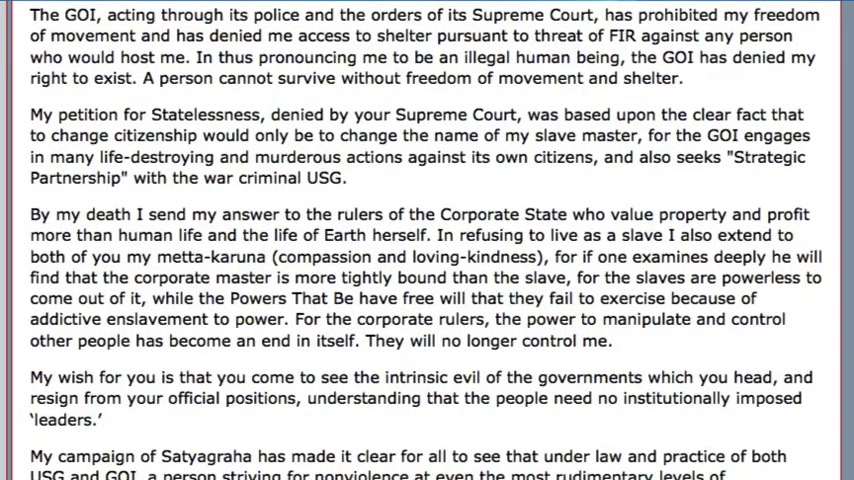
pyautogui.scroll(-3)
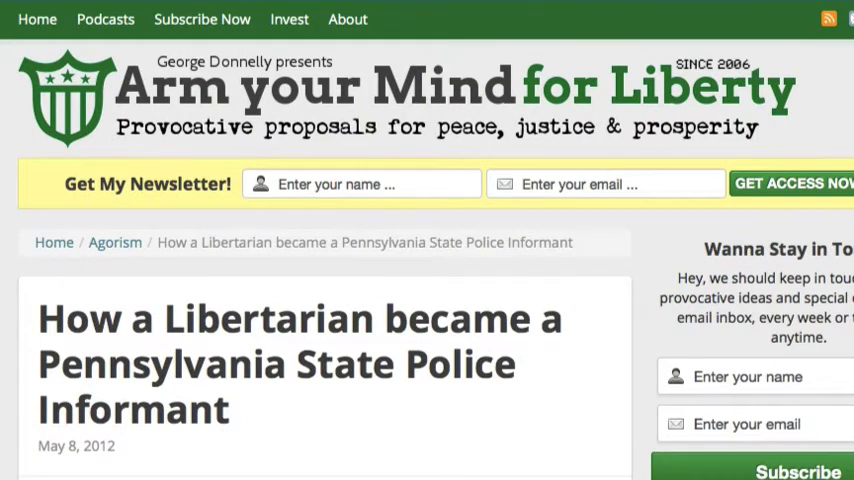
pyautogui.scroll(-3)
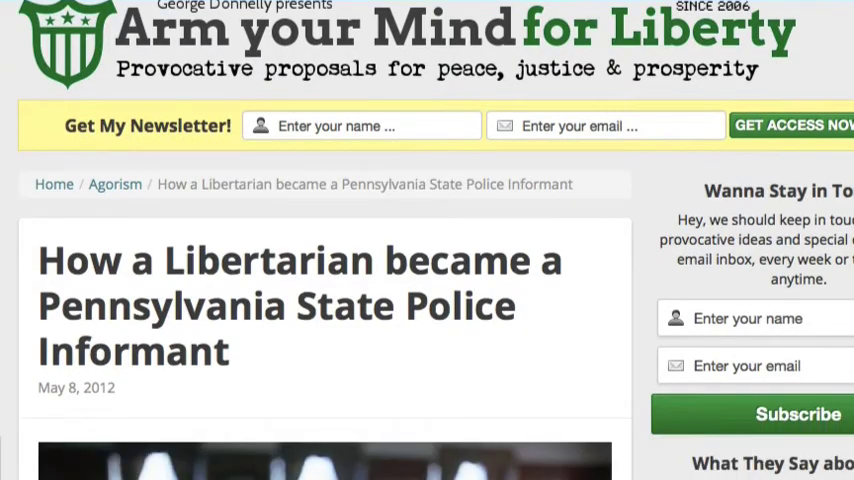
pyautogui.scroll(-3)
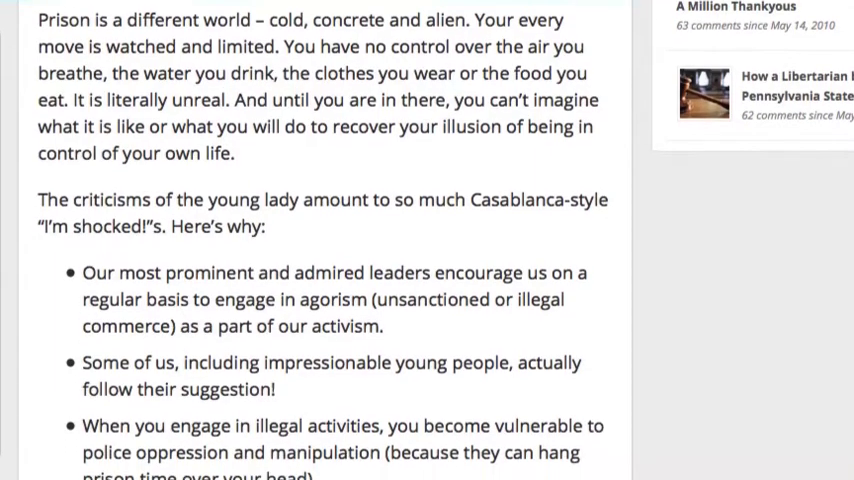
pyautogui.scroll(-3)
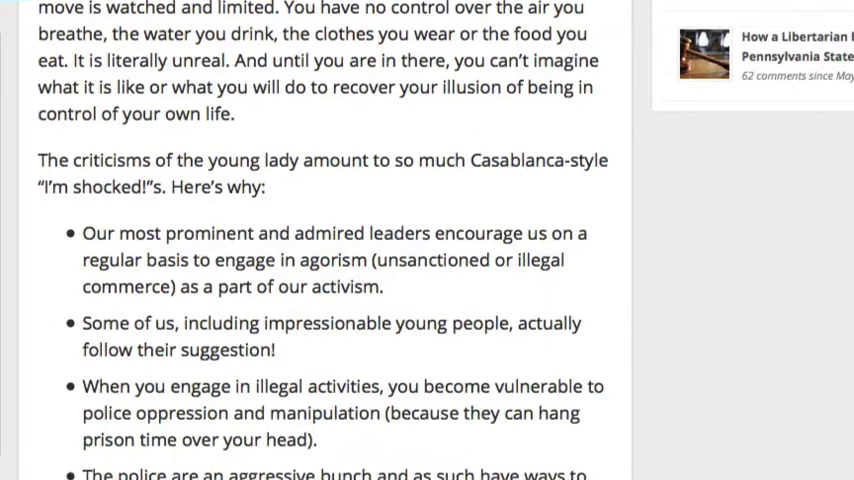
pyautogui.scroll(-3)
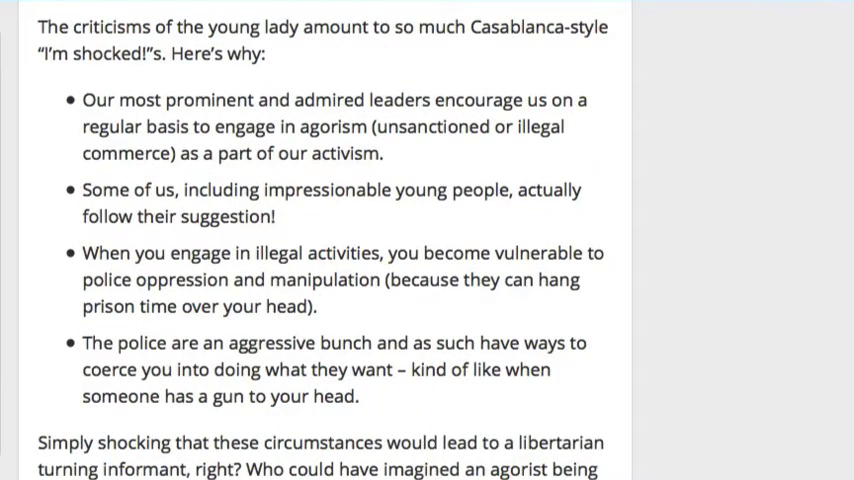
pyautogui.scroll(-3)
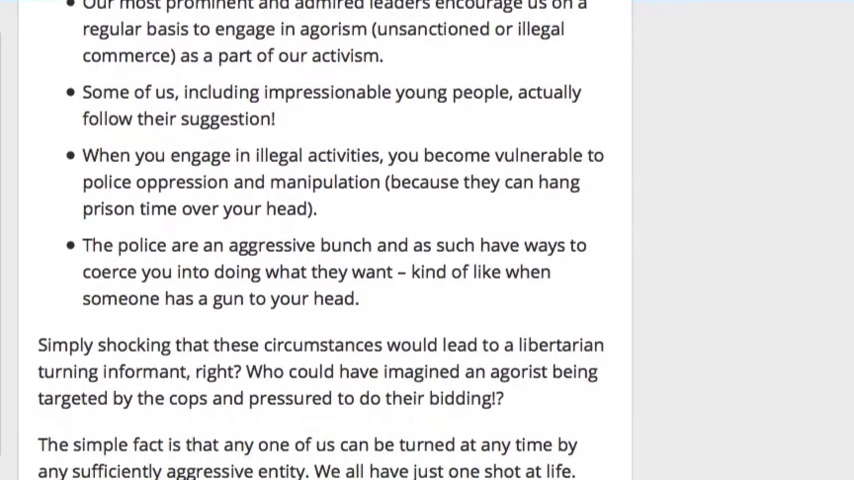
pyautogui.scroll(-3)
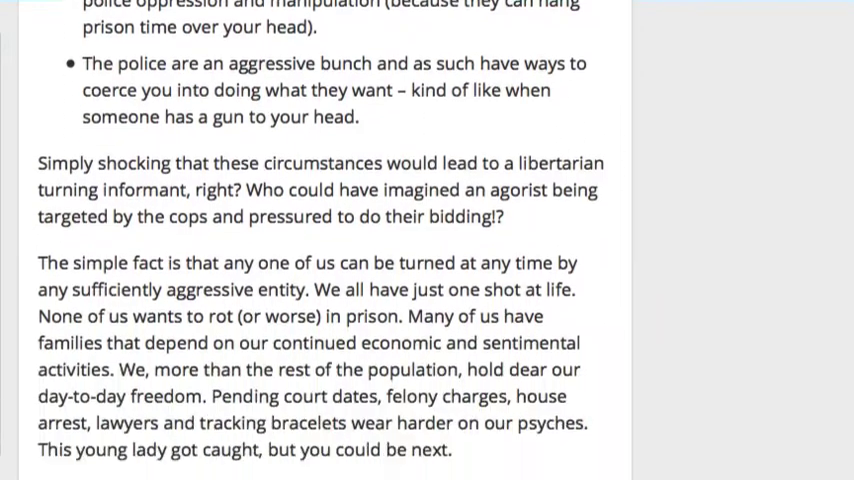
pyautogui.scroll(-3)
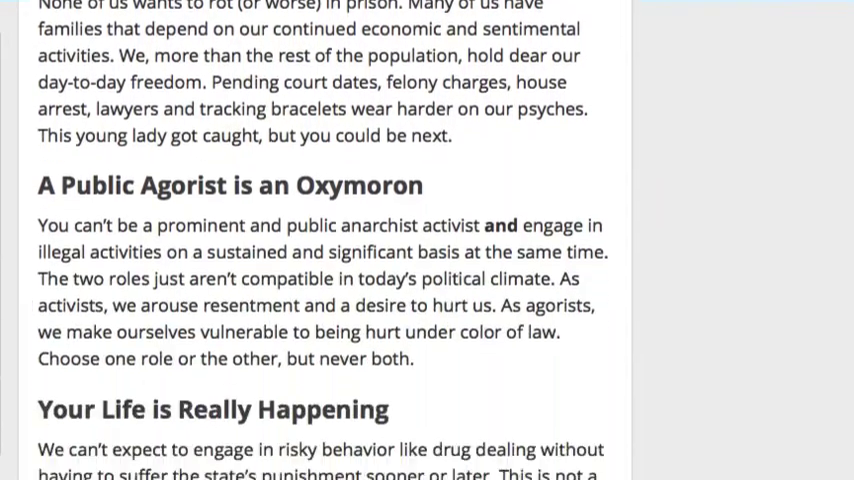
pyautogui.scroll(-3)
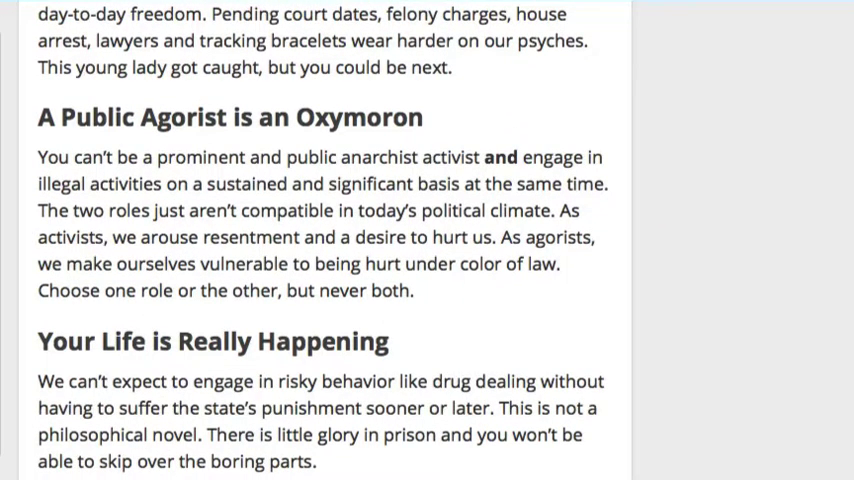
pyautogui.scroll(-3)
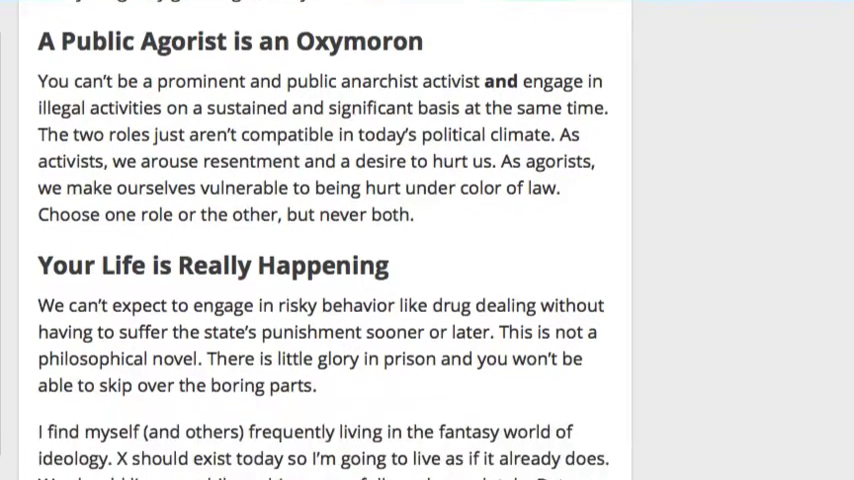
pyautogui.scroll(-3)
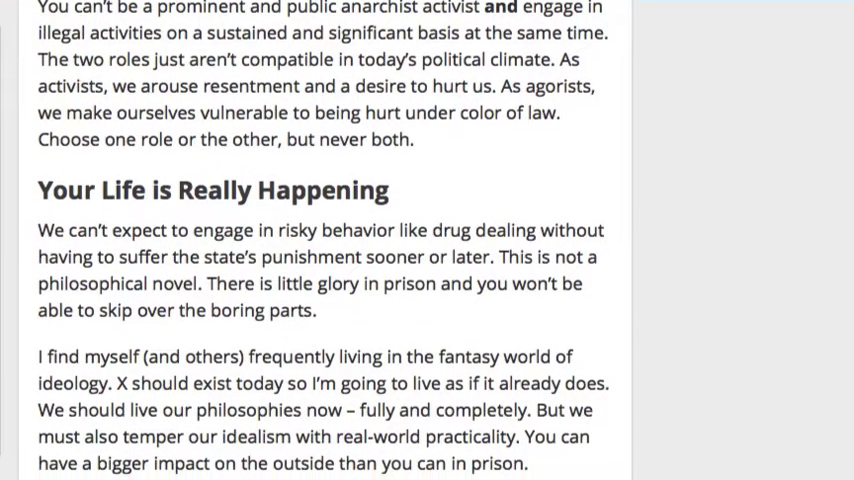
pyautogui.scroll(-3)
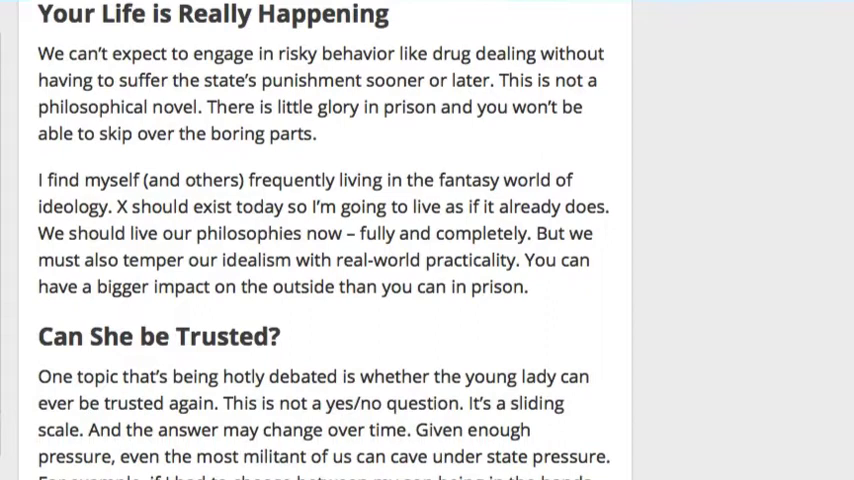
pyautogui.scroll(-3)
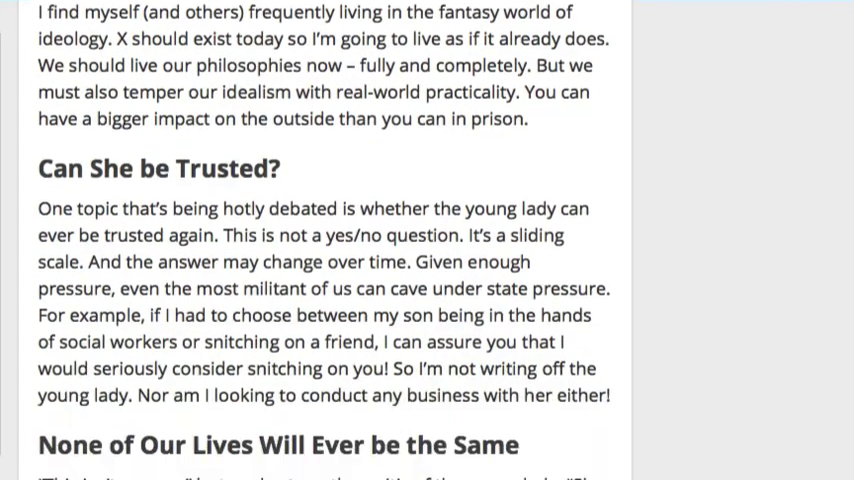
pyautogui.scroll(-3)
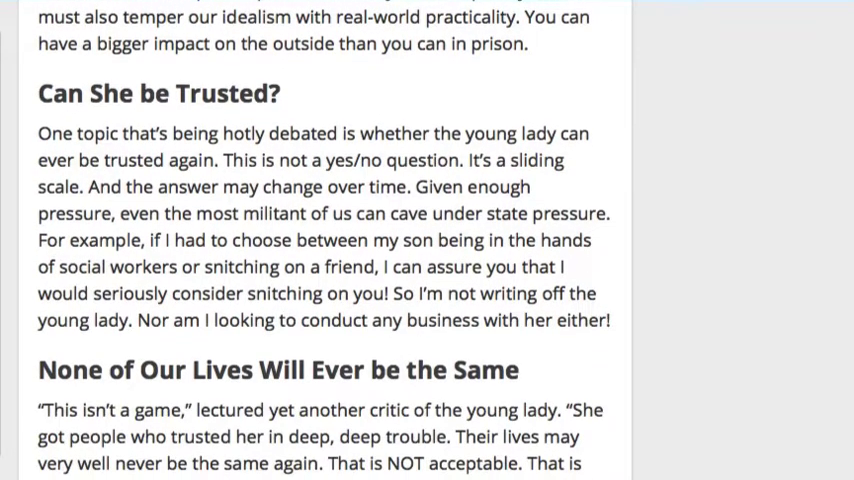
pyautogui.scroll(-3)
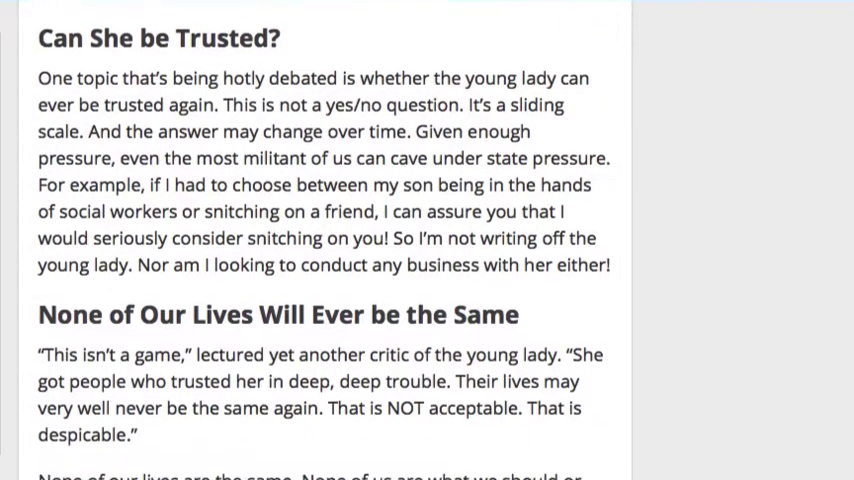
pyautogui.scroll(-3)
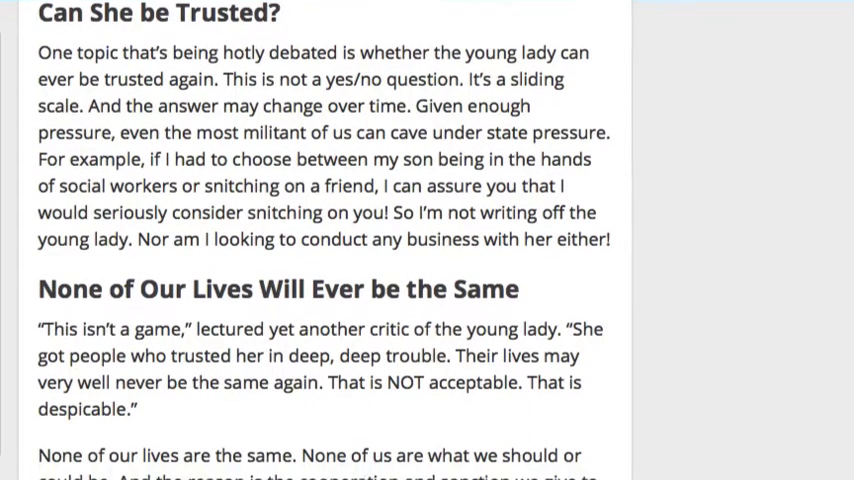
pyautogui.scroll(-3)
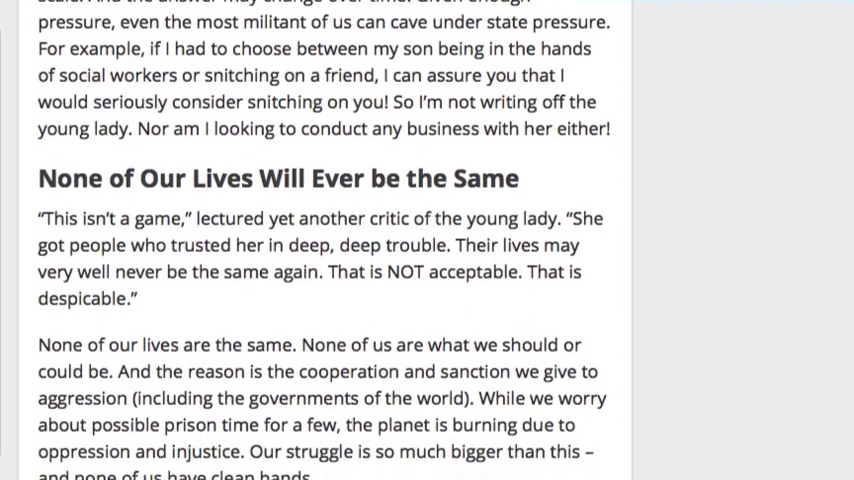
pyautogui.scroll(3)
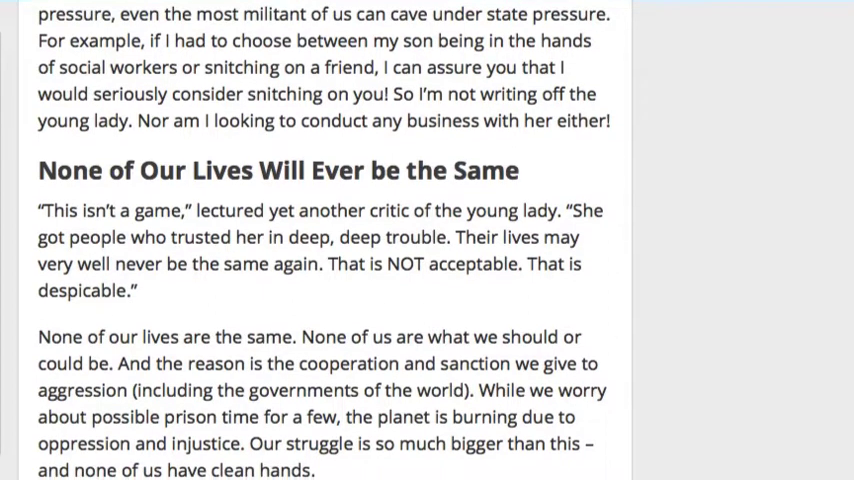
pyautogui.scroll(-3)
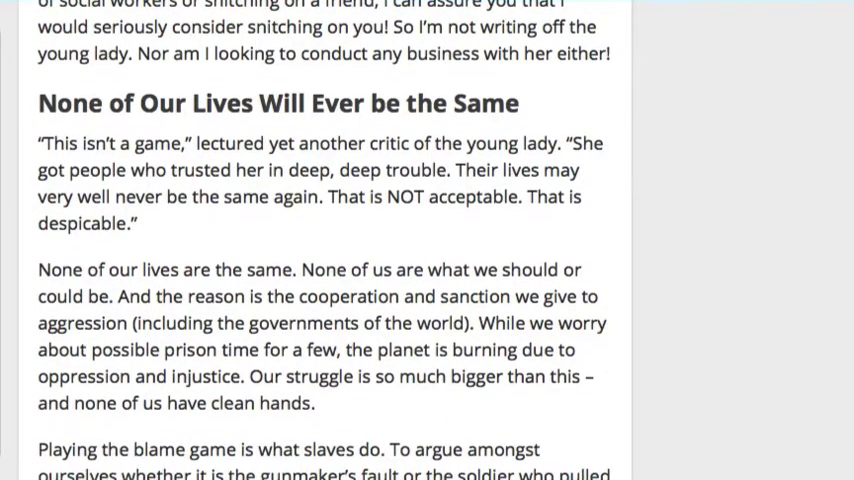
pyautogui.scroll(-3)
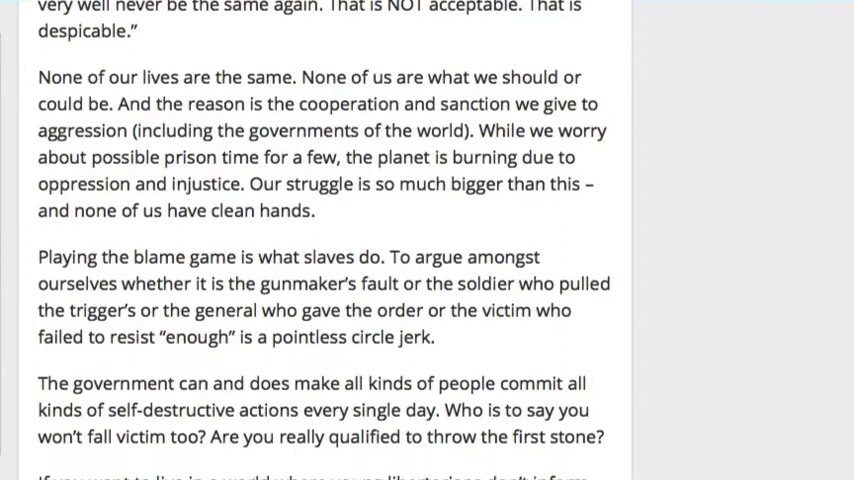
pyautogui.scroll(-3)
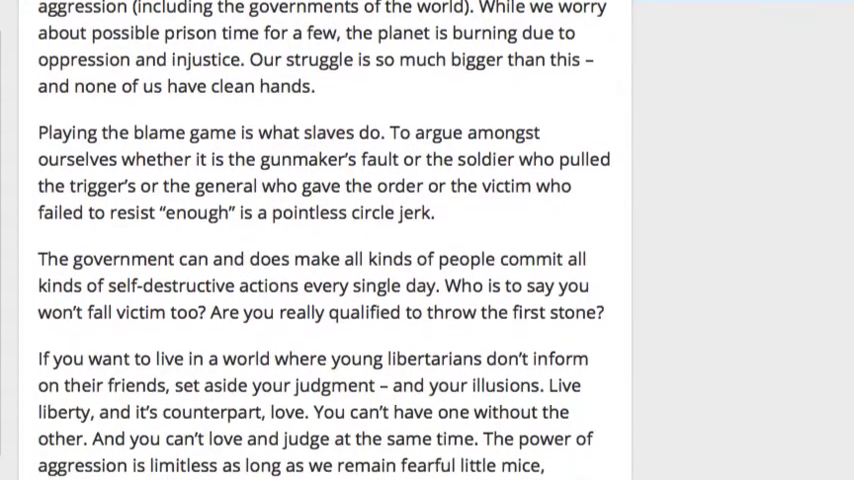
pyautogui.scroll(-3)
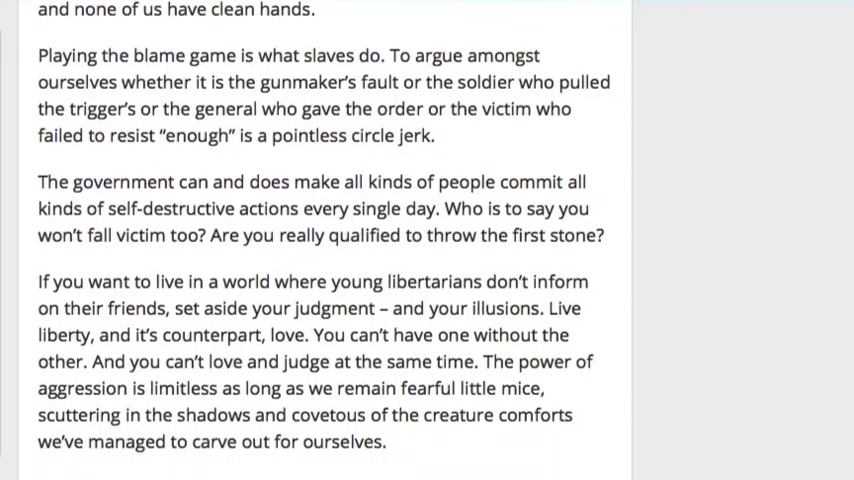
pyautogui.scroll(-3)
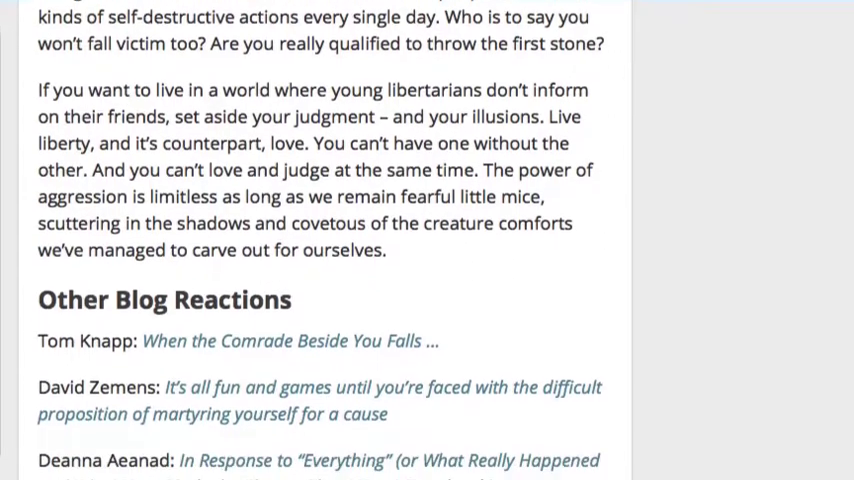
pyautogui.scroll(-3)
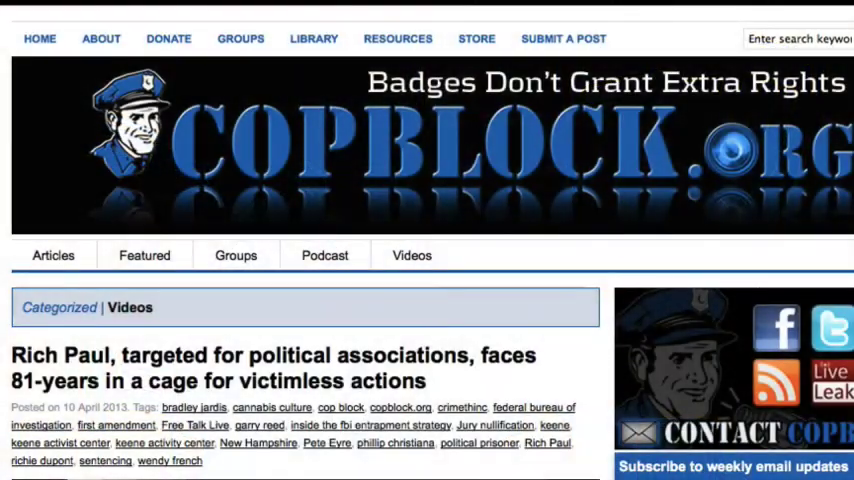
pyautogui.scroll(-3)
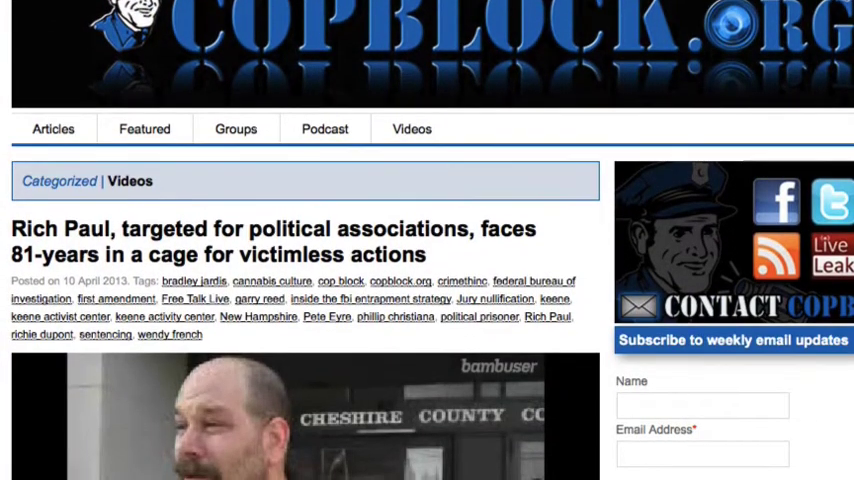
pyautogui.scroll(-3)
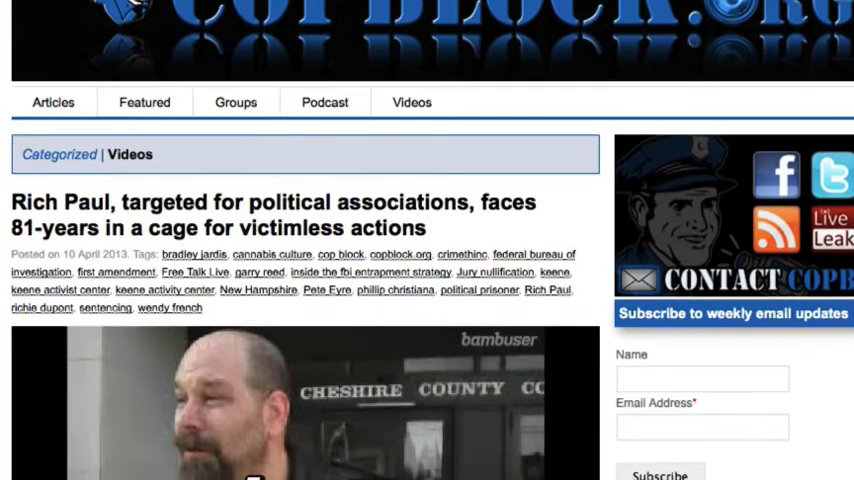
pyautogui.scroll(-3)
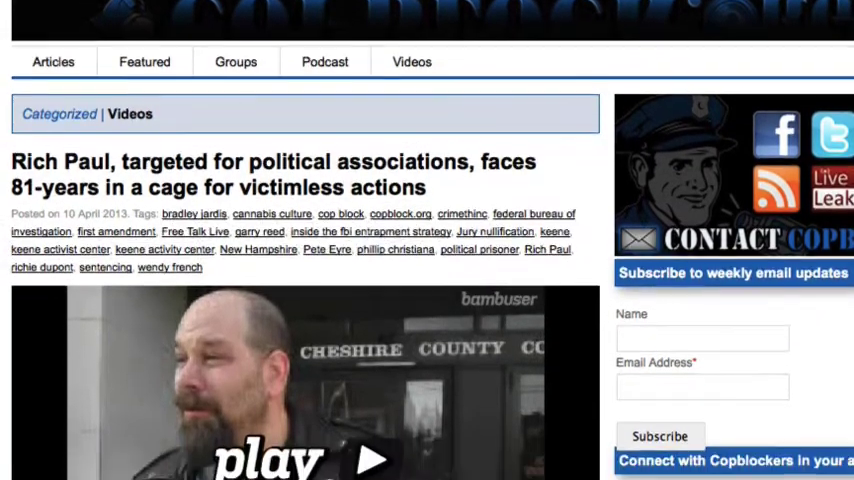
pyautogui.scroll(-3)
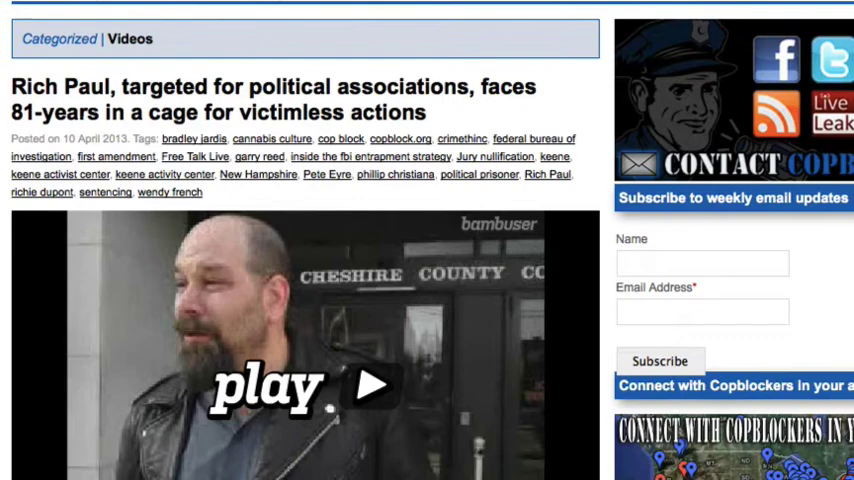
pyautogui.scroll(-3)
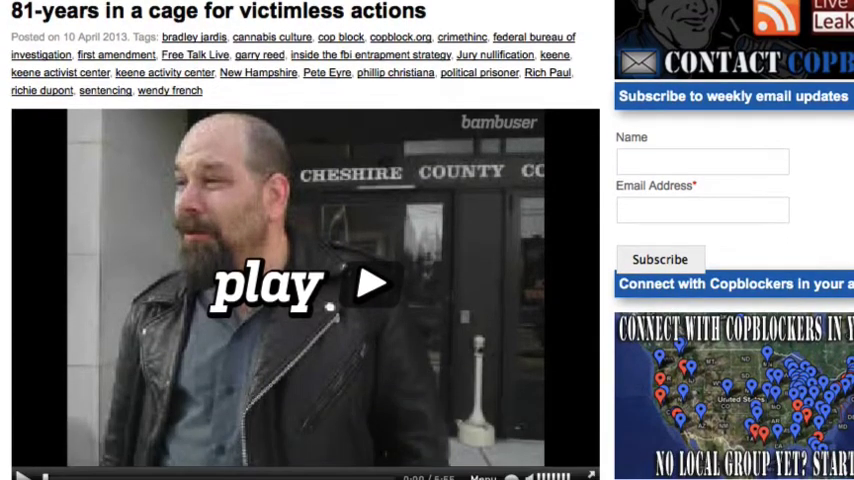
pyautogui.scroll(-3)
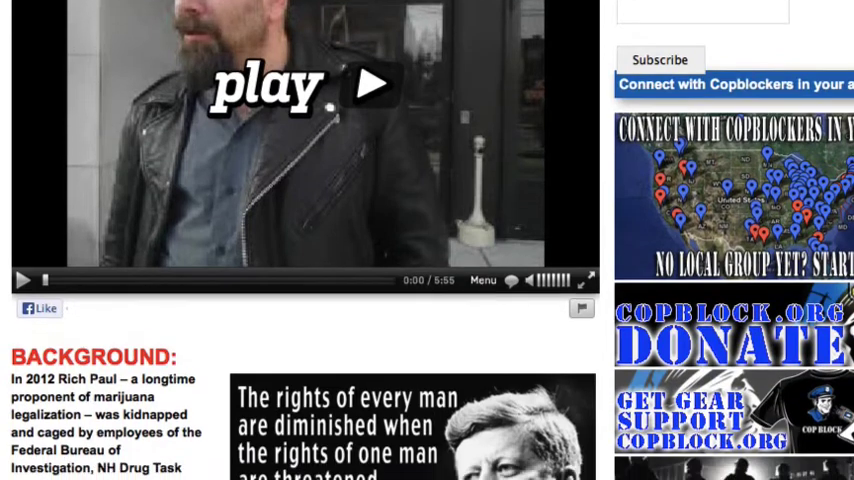
pyautogui.scroll(-3)
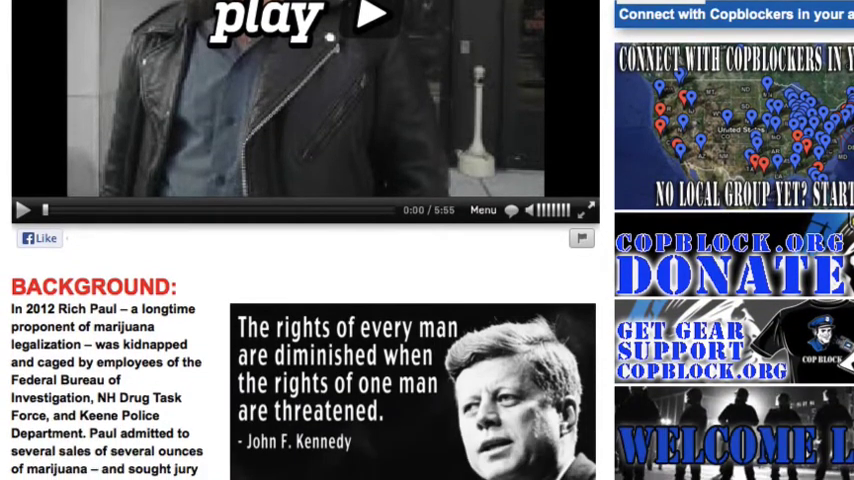
pyautogui.scroll(-3)
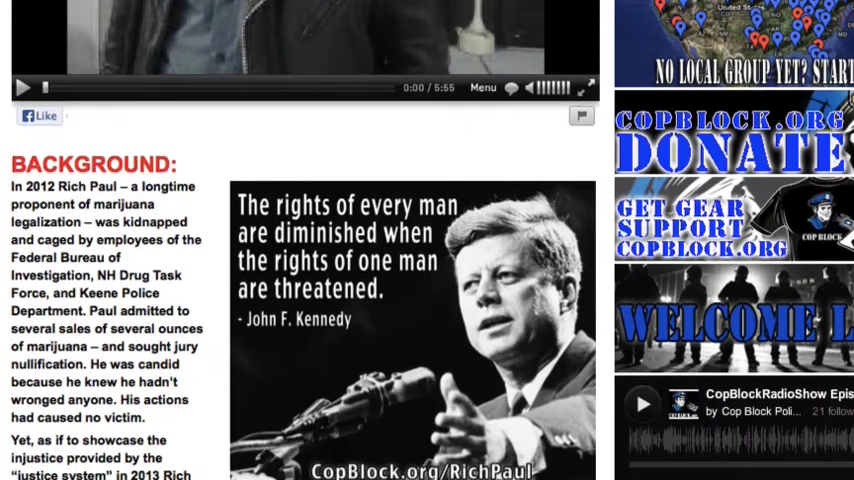
pyautogui.scroll(-3)
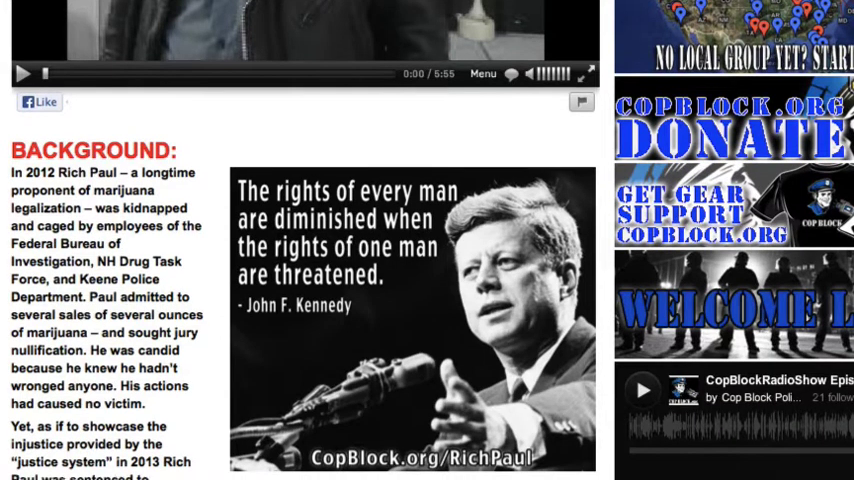
pyautogui.scroll(-3)
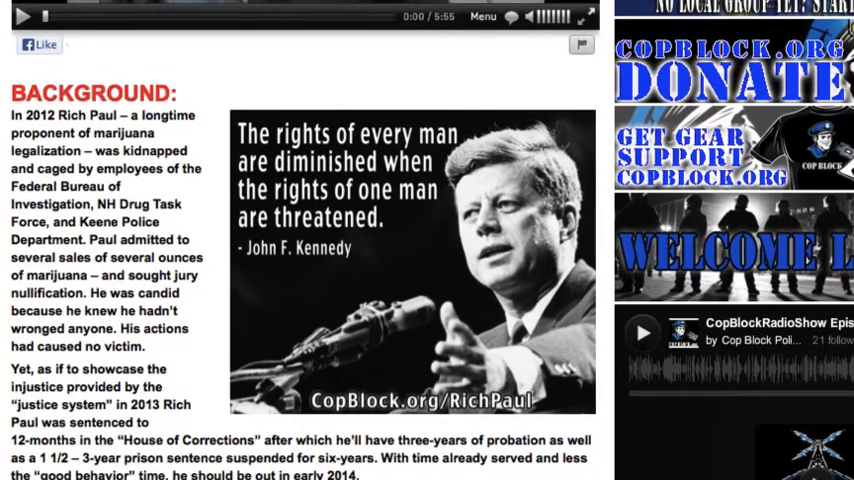
pyautogui.scroll(-3)
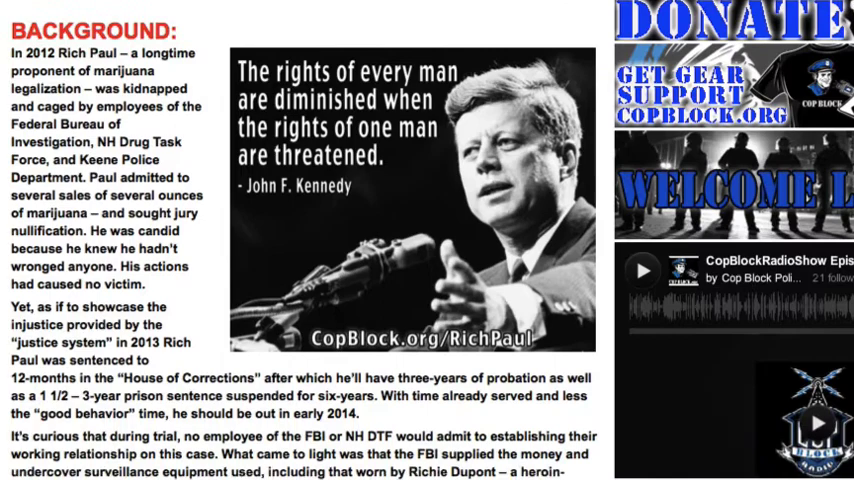
pyautogui.scroll(-3)
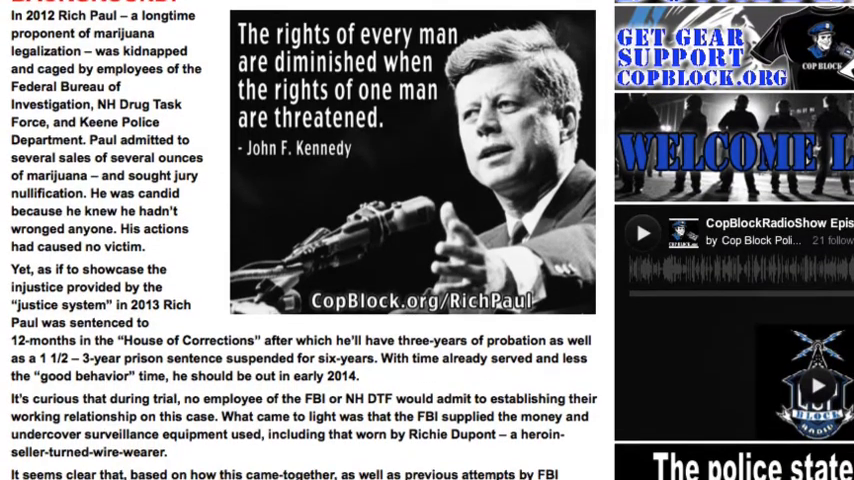
pyautogui.scroll(-3)
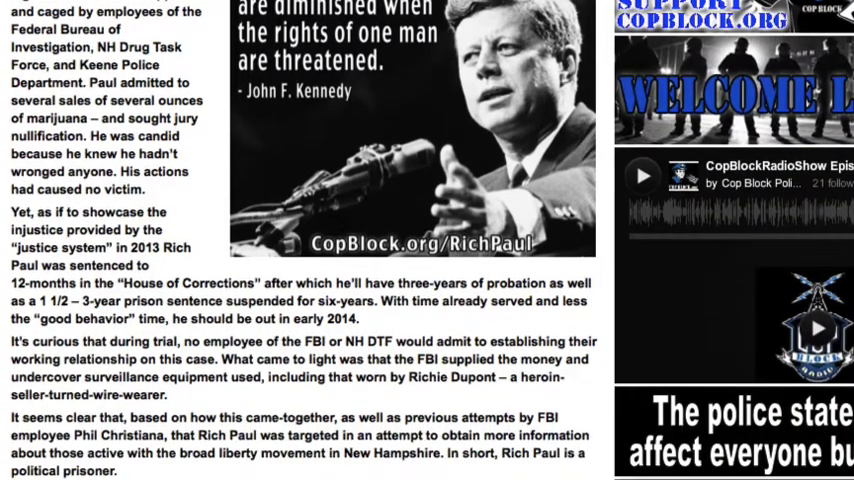
pyautogui.scroll(-3)
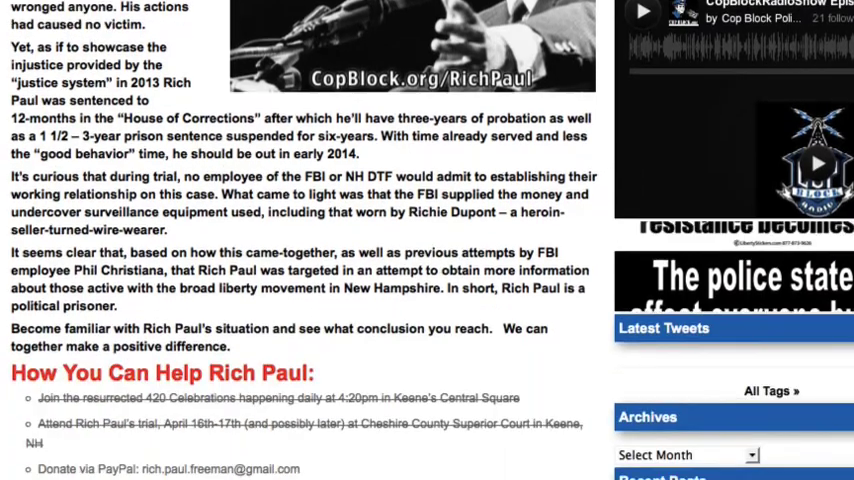
pyautogui.scroll(-3)
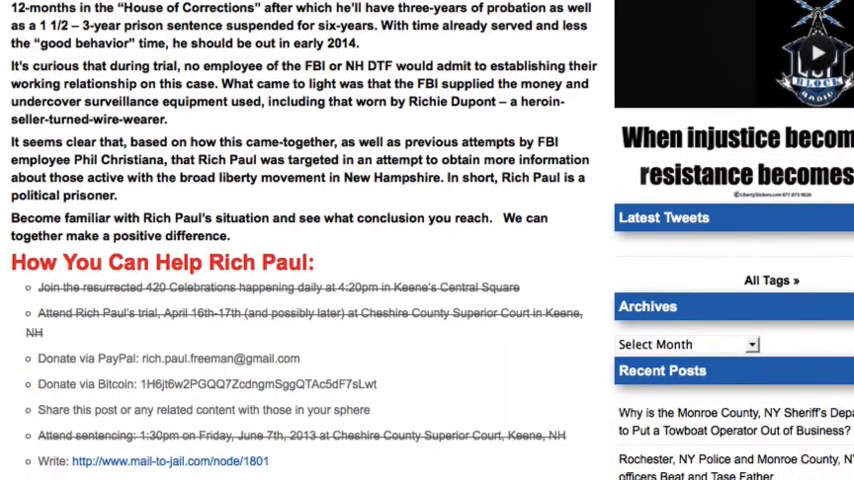
pyautogui.scroll(-3)
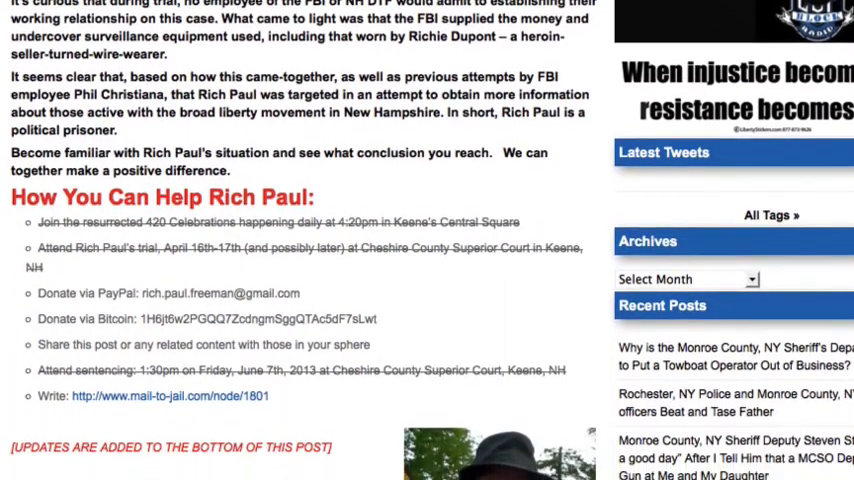
pyautogui.scroll(-3)
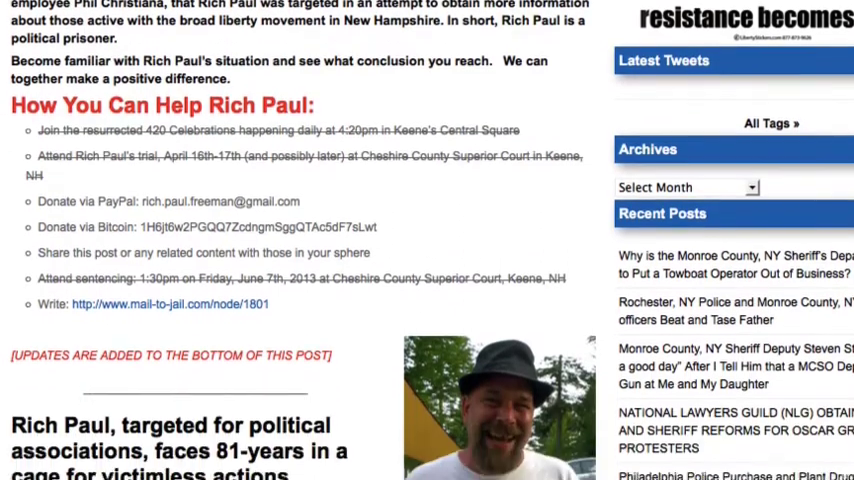
pyautogui.scroll(-3)
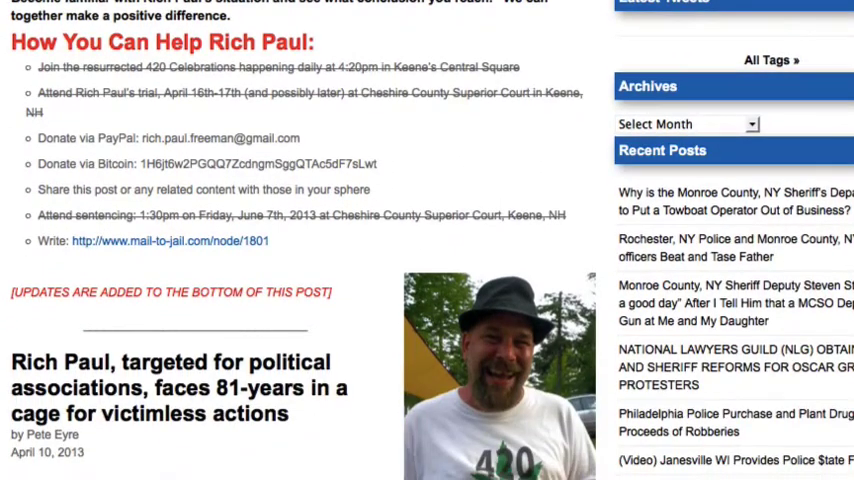
pyautogui.scroll(-3)
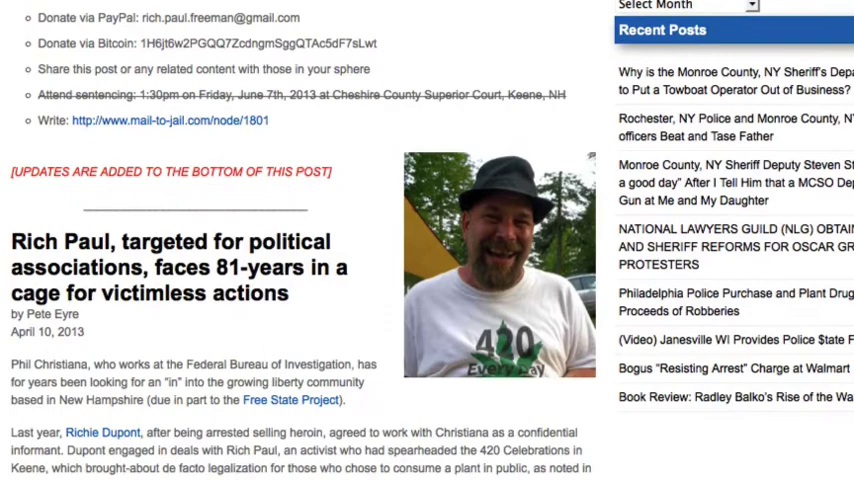
pyautogui.scroll(-3)
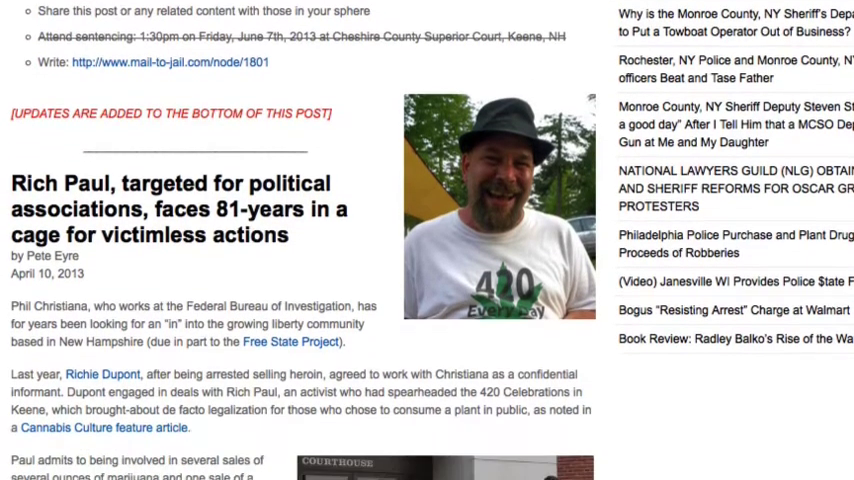
pyautogui.scroll(-3)
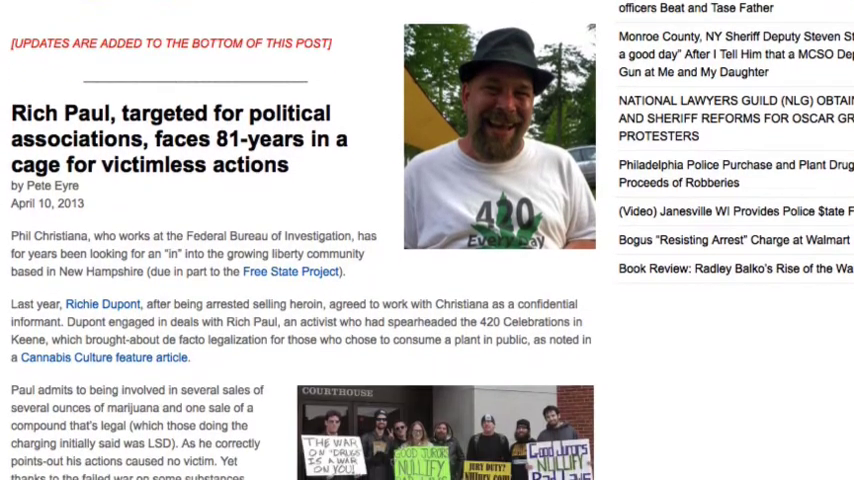
pyautogui.scroll(-3)
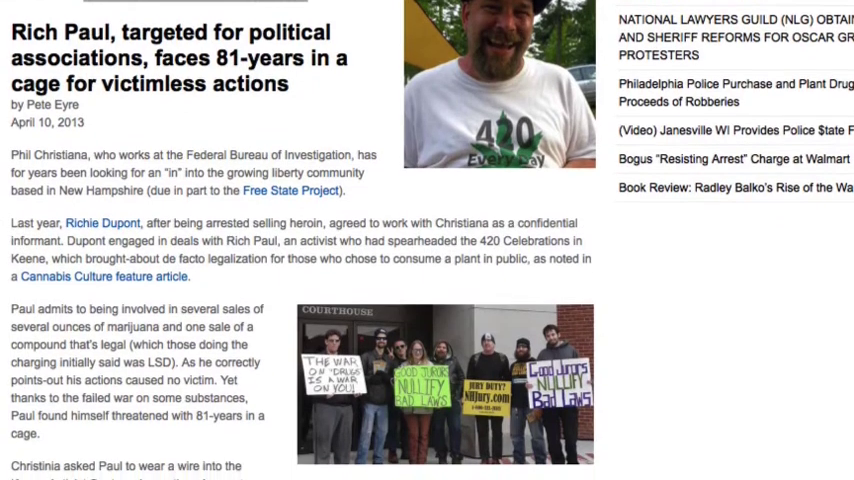
pyautogui.scroll(-3)
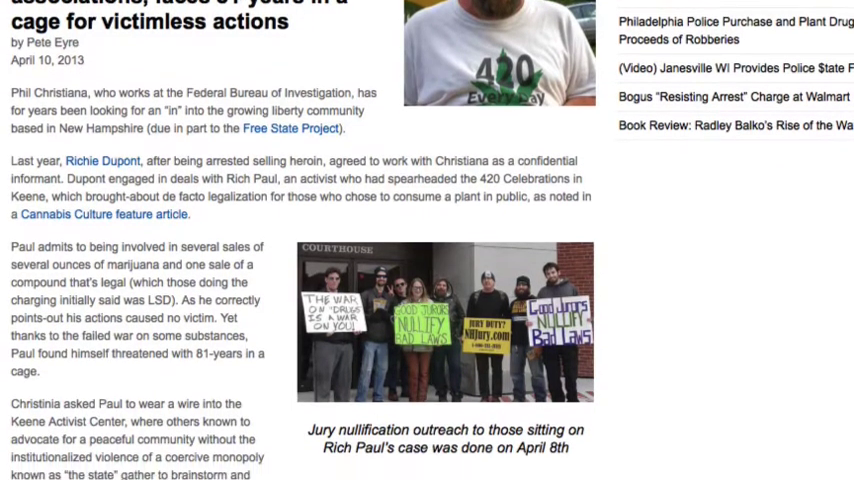
pyautogui.scroll(-3)
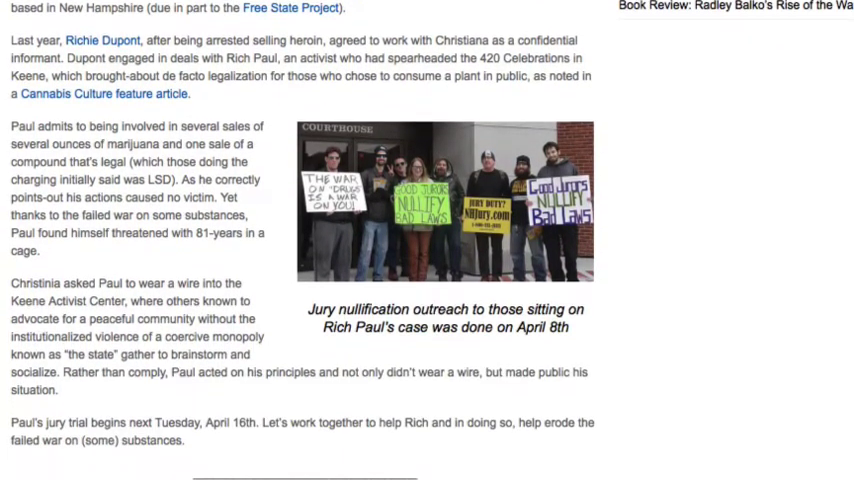
pyautogui.scroll(-3)
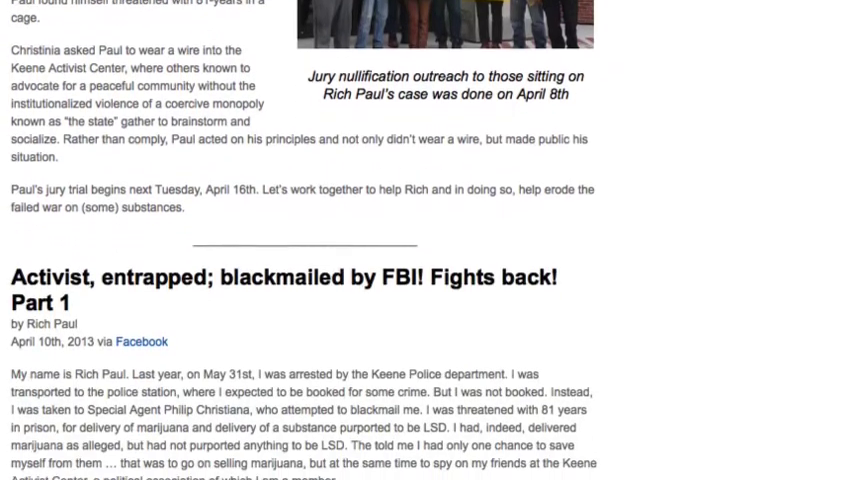
pyautogui.scroll(-3)
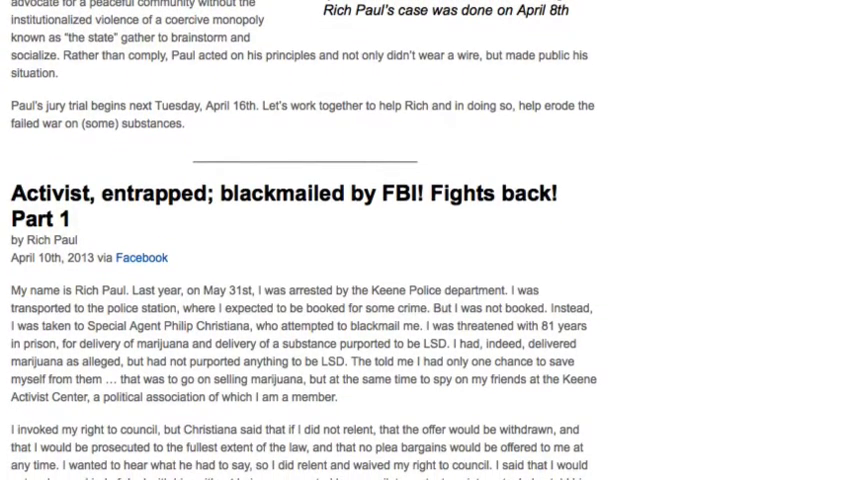
pyautogui.scroll(-3)
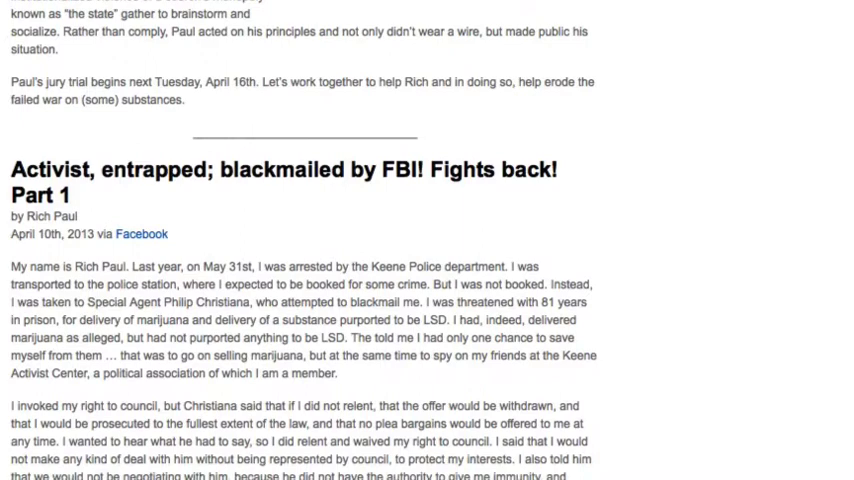
pyautogui.scroll(-3)
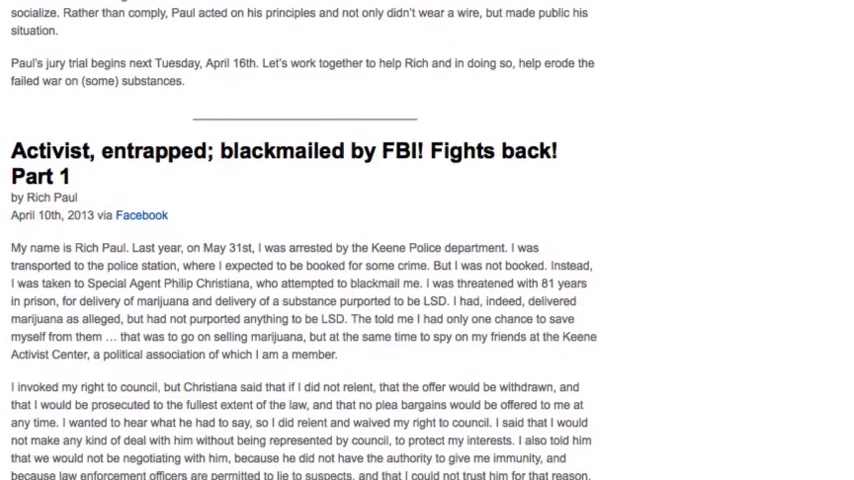
pyautogui.scroll(-3)
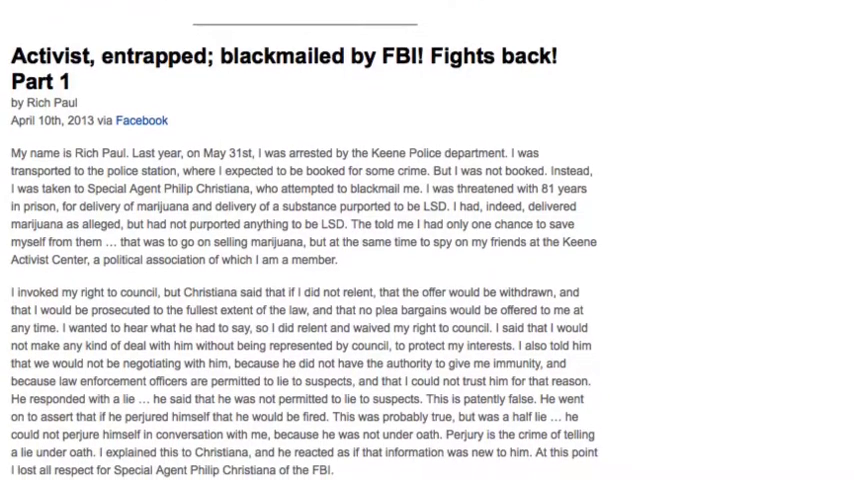
pyautogui.scroll(-3)
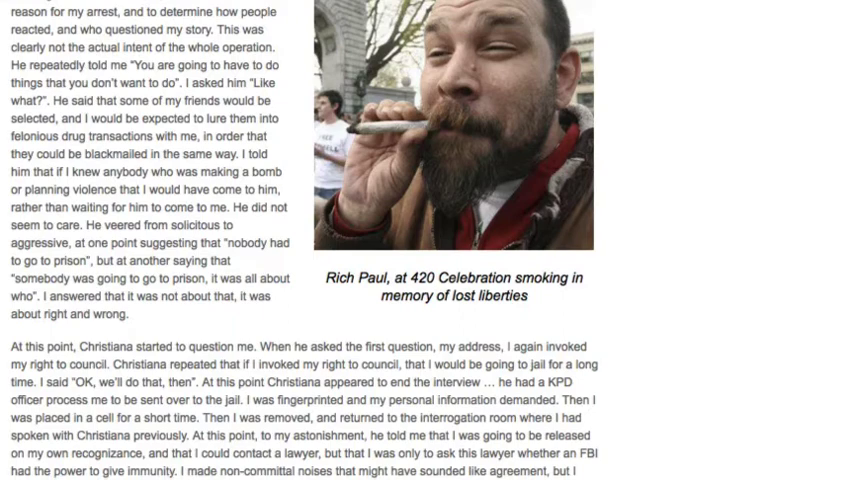
pyautogui.scroll(-3)
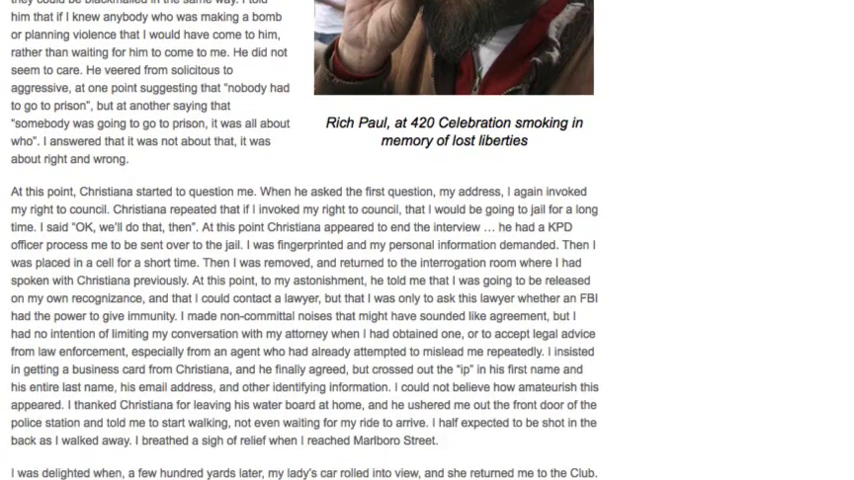
pyautogui.scroll(-3)
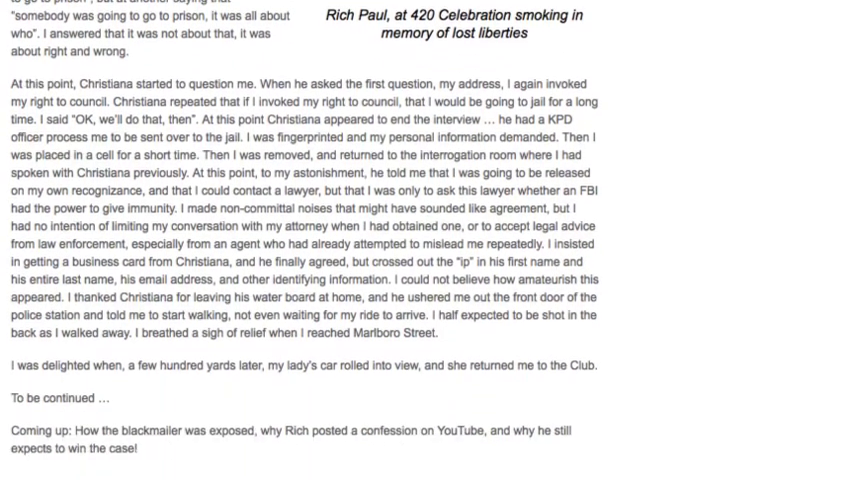
pyautogui.scroll(-3)
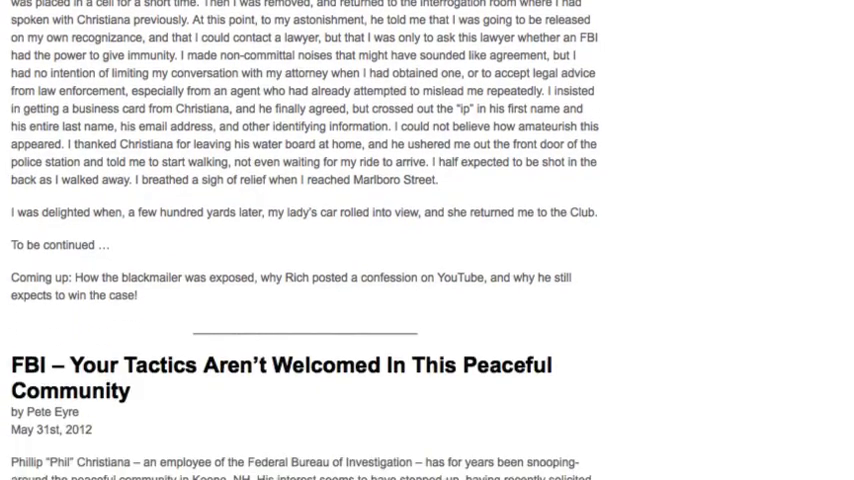
pyautogui.scroll(-3)
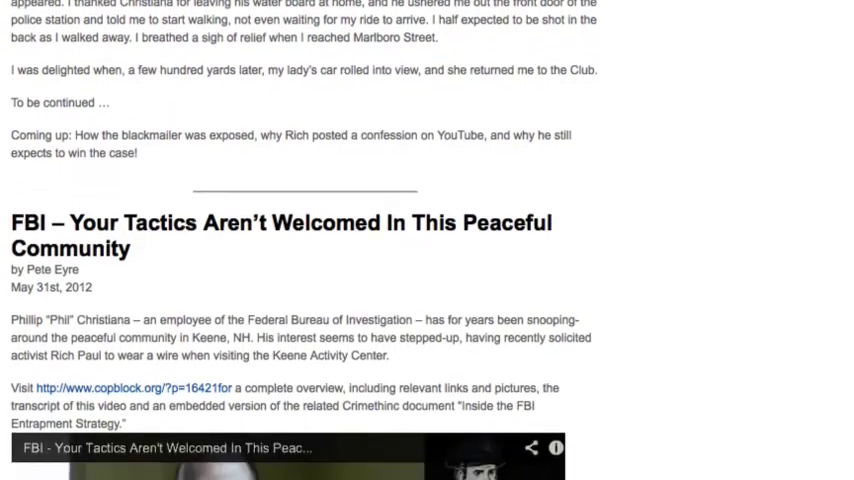
pyautogui.scroll(-3)
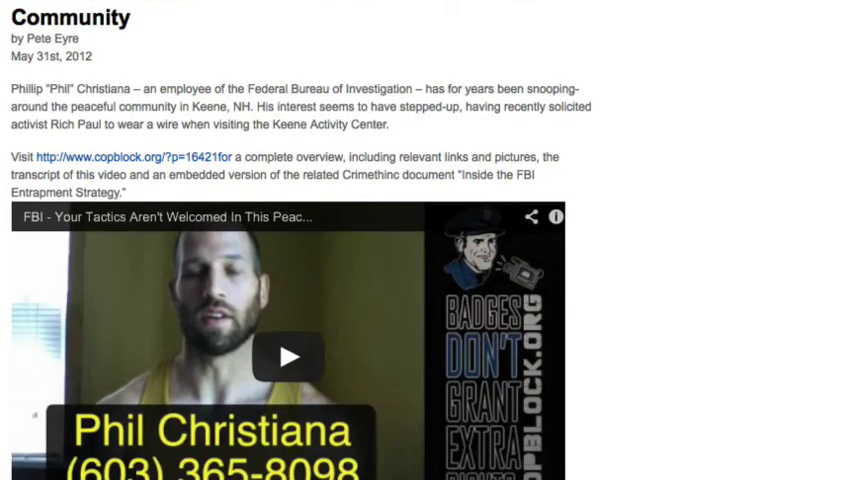
pyautogui.scroll(-3)
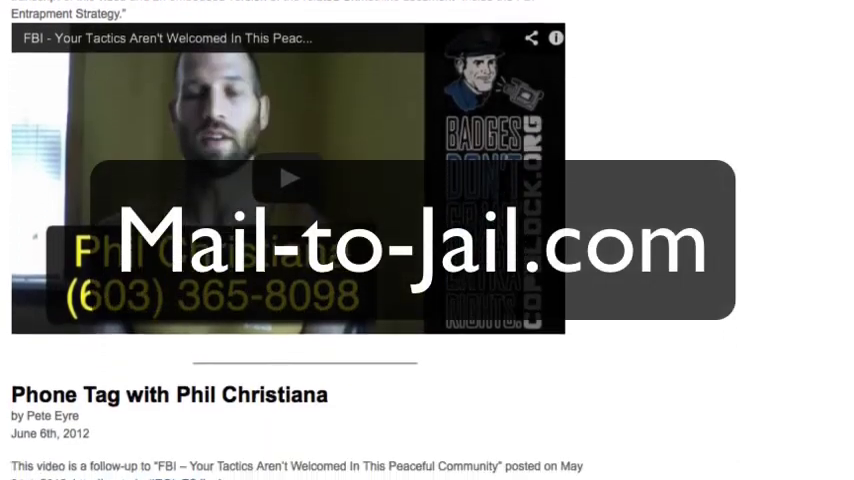
pyautogui.scroll(-3)
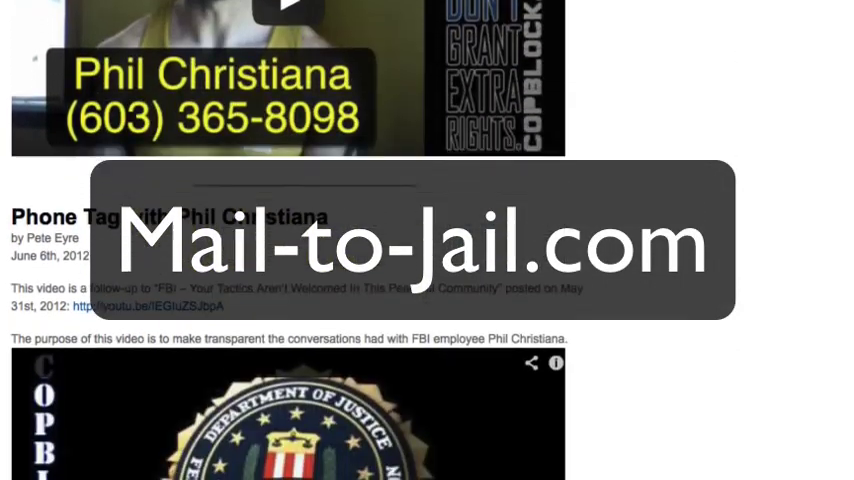
pyautogui.scroll(-3)
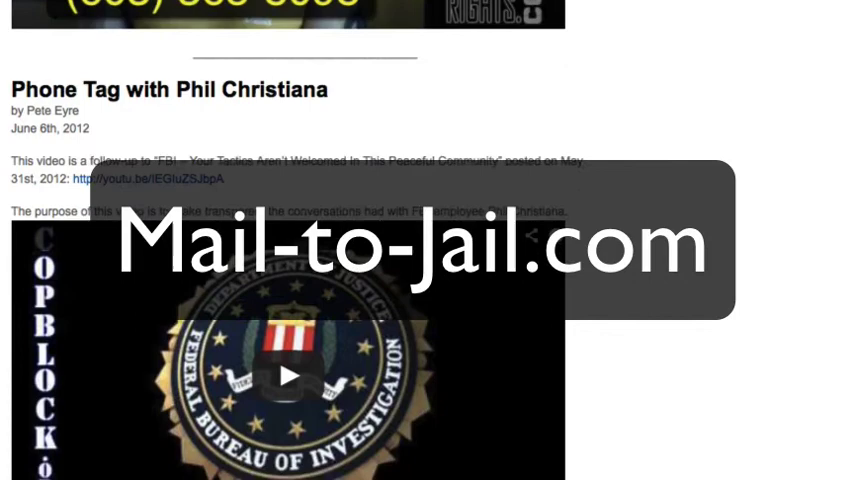
pyautogui.scroll(-3)
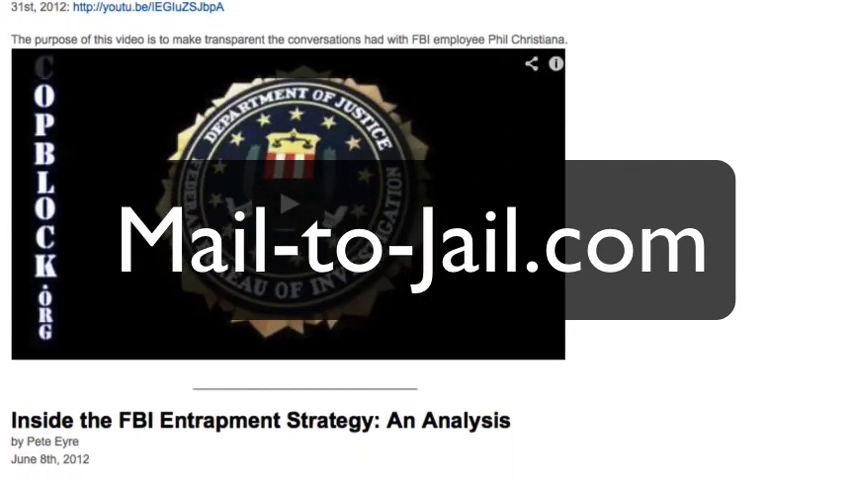
pyautogui.scroll(-3)
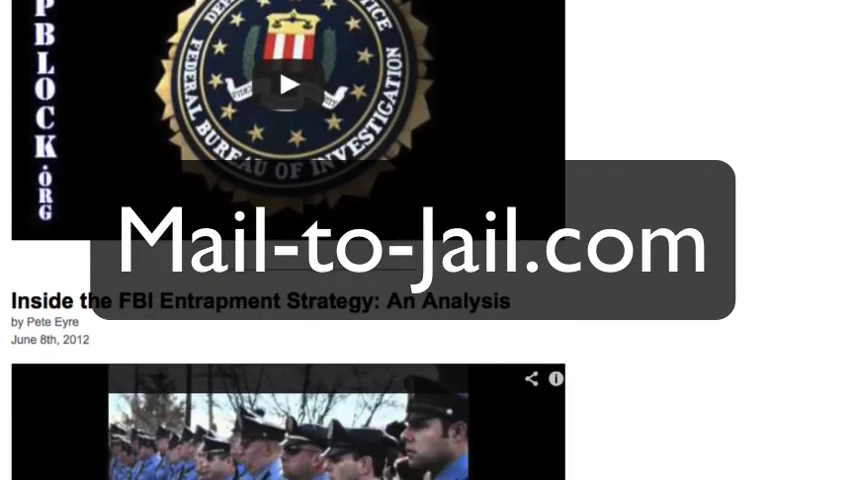
pyautogui.scroll(-3)
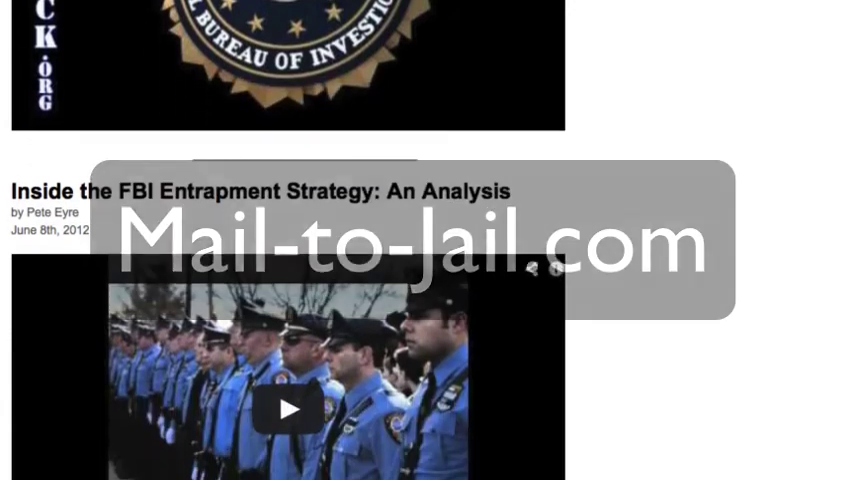
pyautogui.scroll(-3)
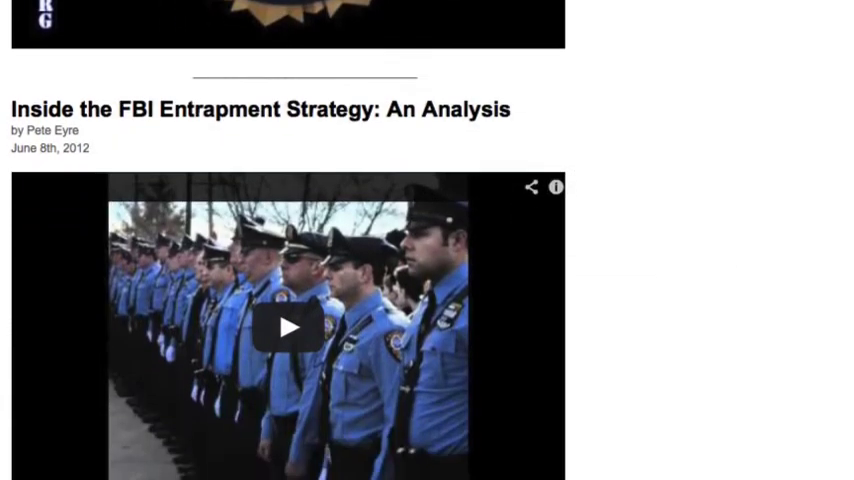
pyautogui.scroll(-3)
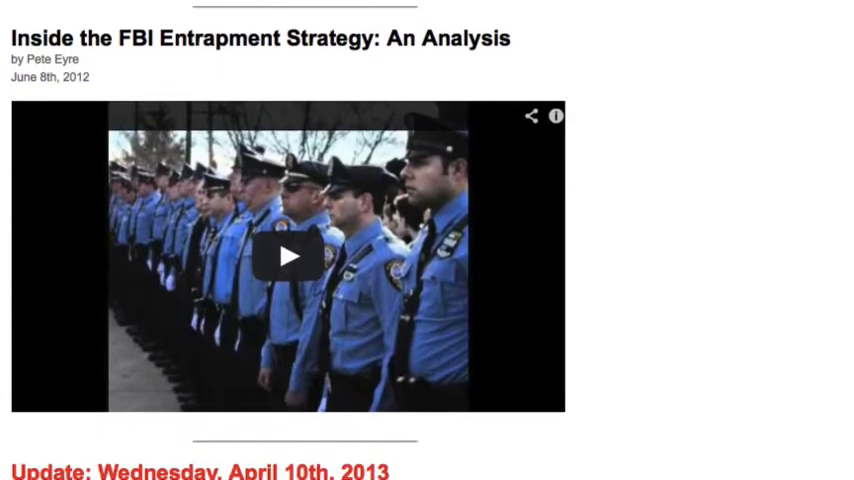
pyautogui.scroll(-3)
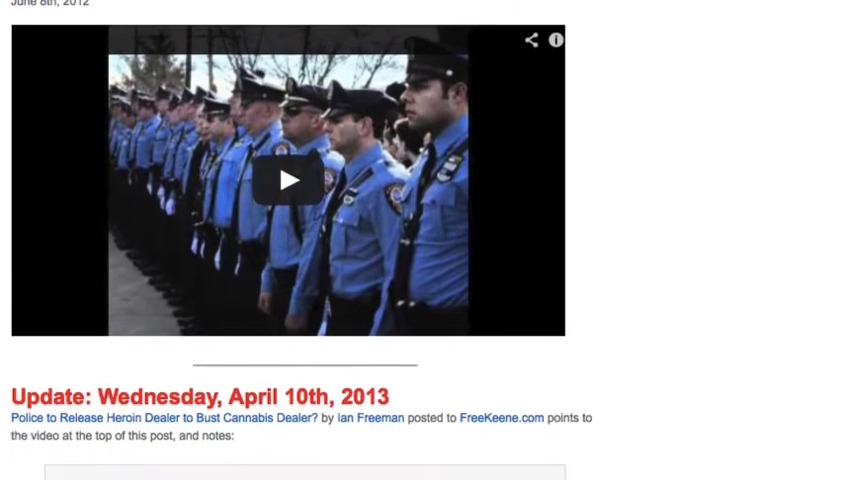
pyautogui.scroll(-3)
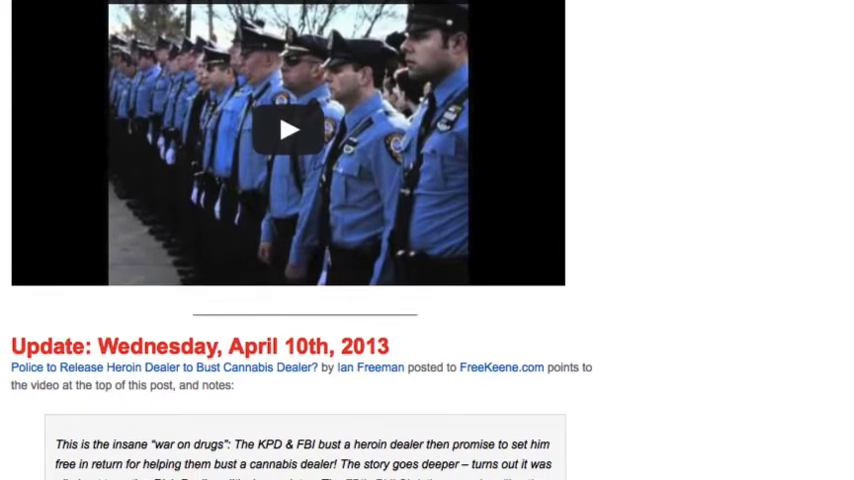
pyautogui.scroll(-3)
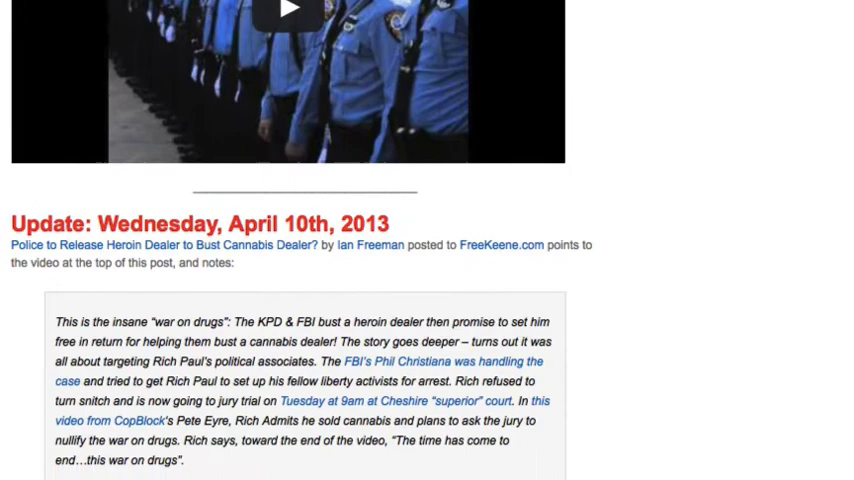
pyautogui.scroll(-3)
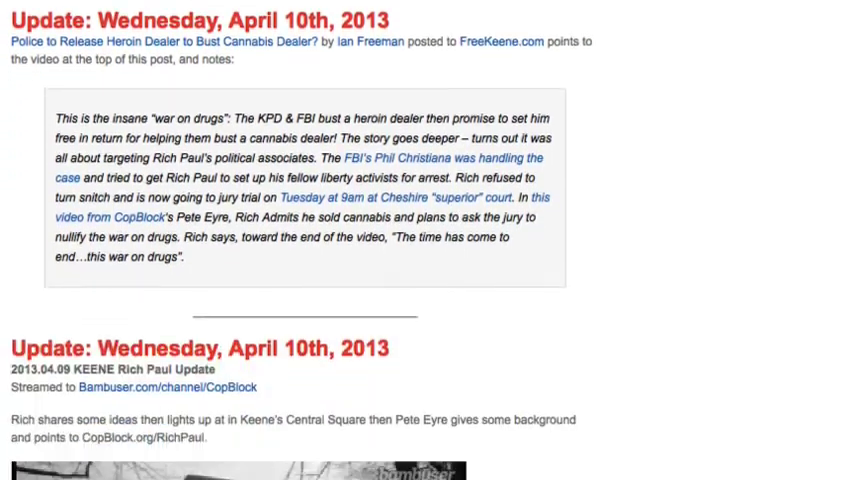
pyautogui.scroll(-3)
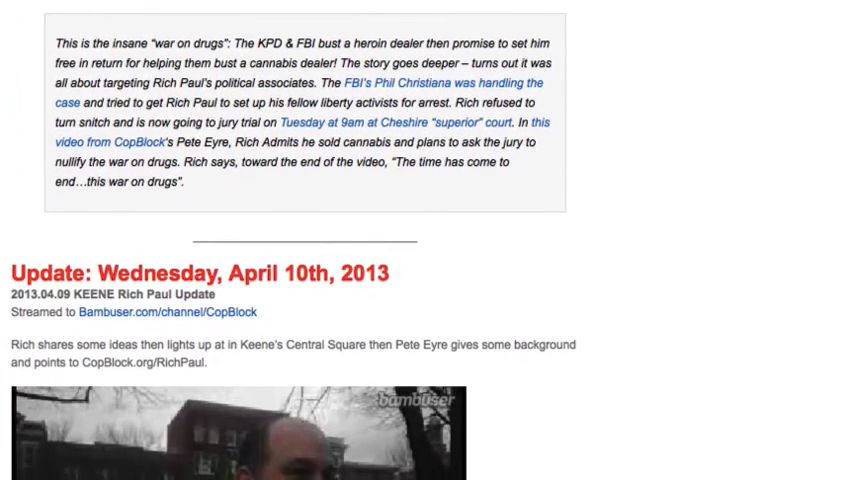
pyautogui.scroll(-3)
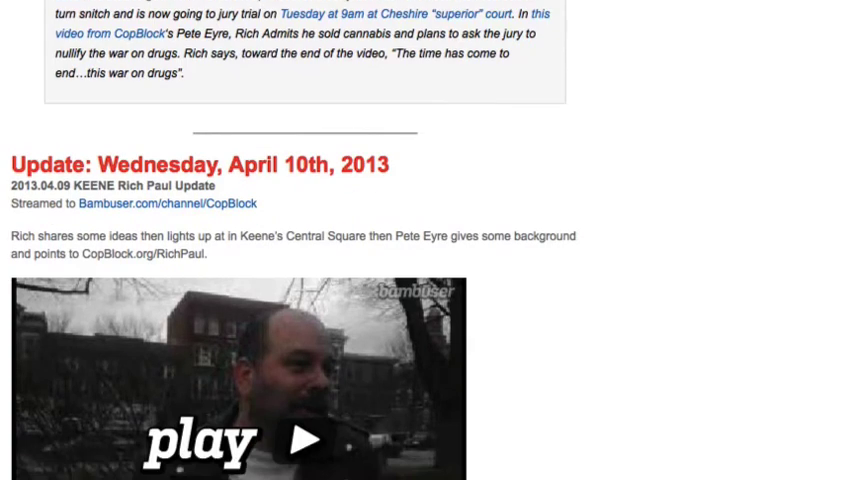
pyautogui.scroll(-3)
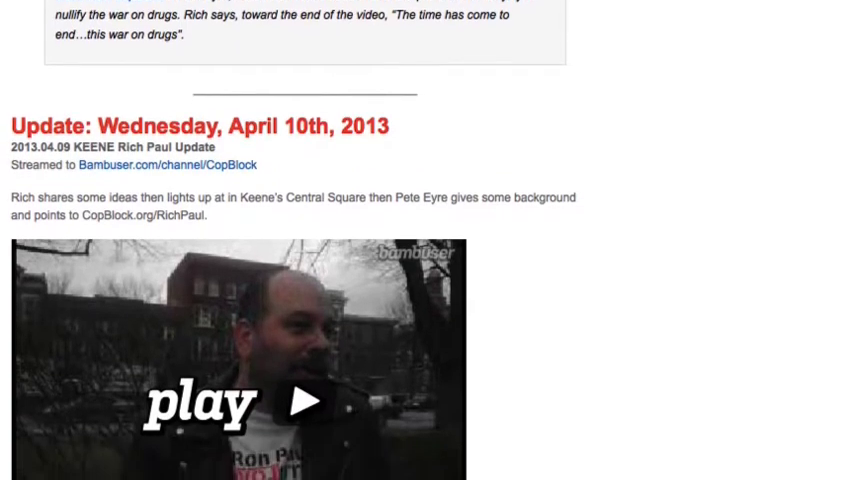